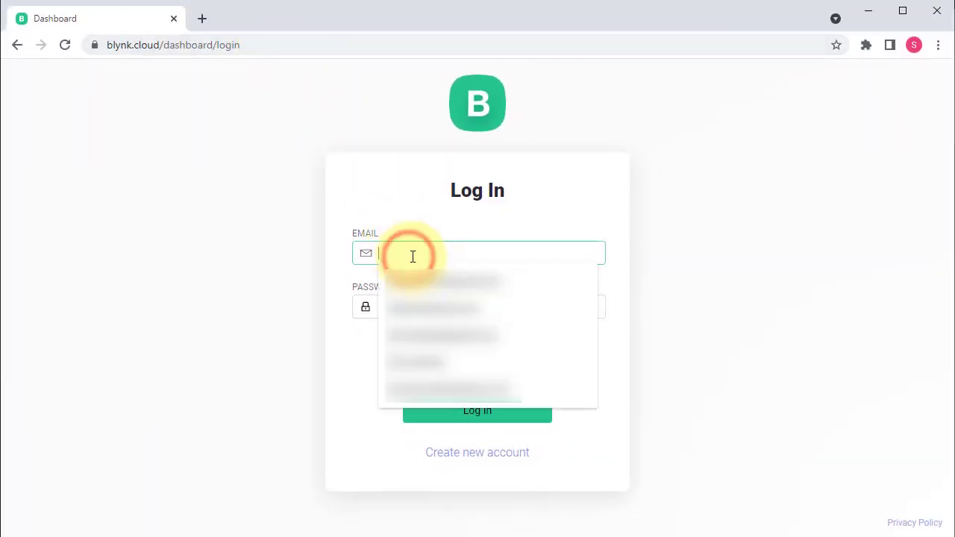
Log in to blynk.cloud with the account email and password.
click(478, 411)
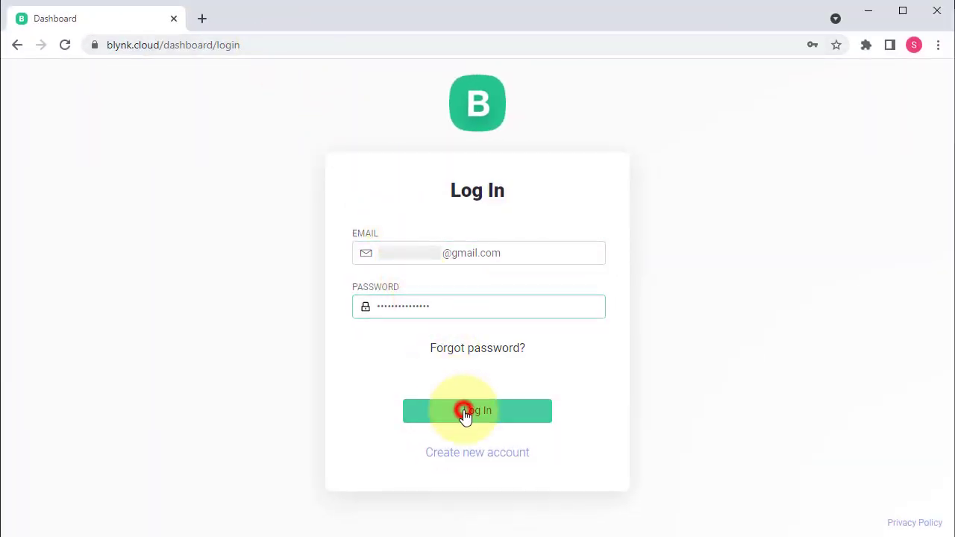
click(478, 410)
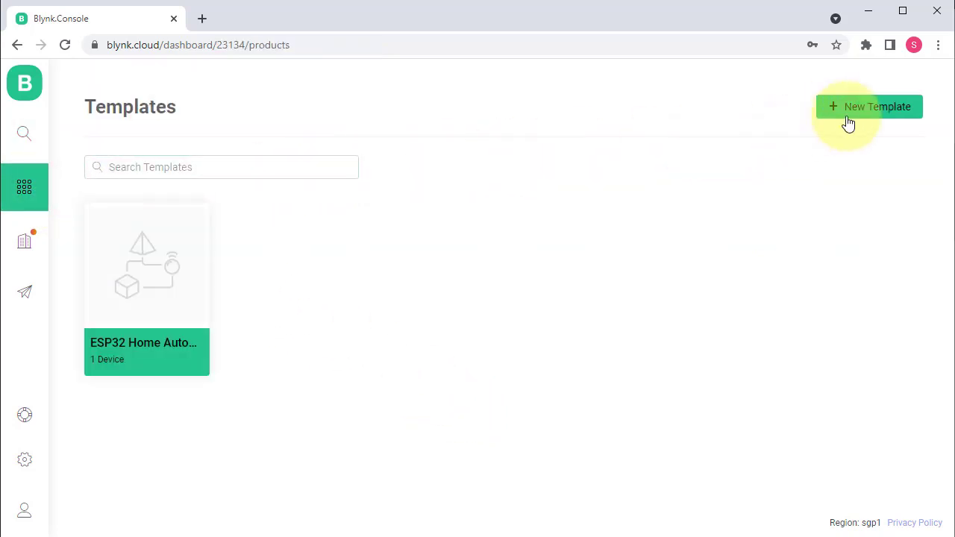
Create a new template named 'Speedo Meter' for ESP32 hardware over WiFi.
click(869, 106)
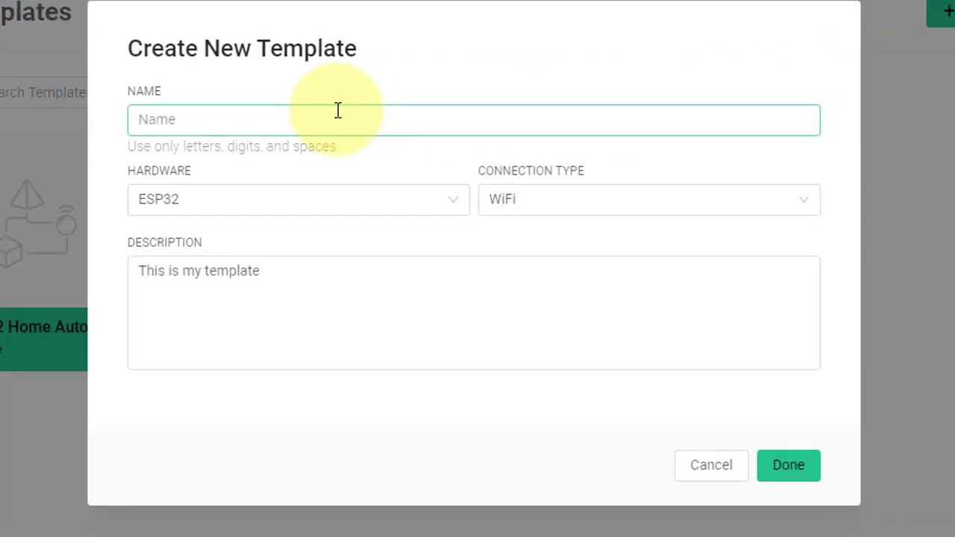
text(Speedo Meter)
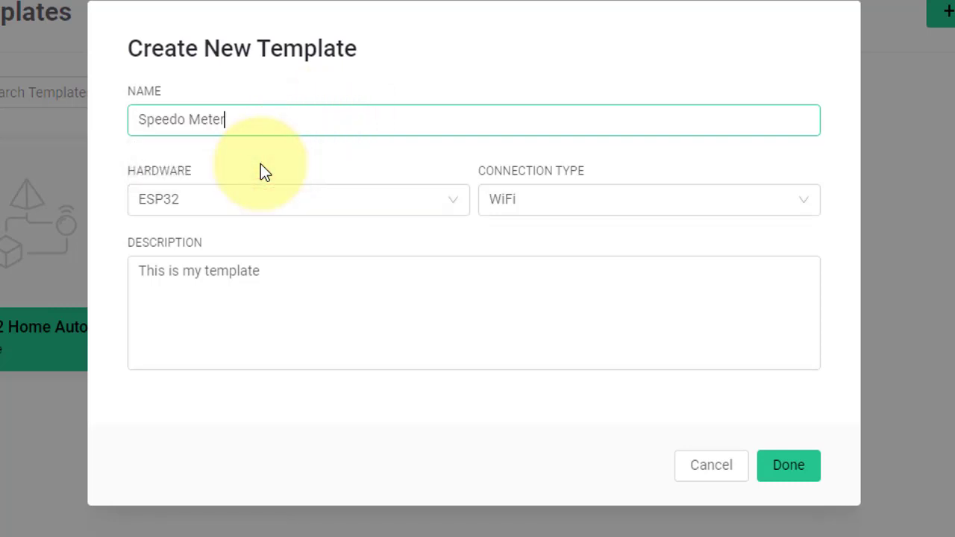
click(299, 198)
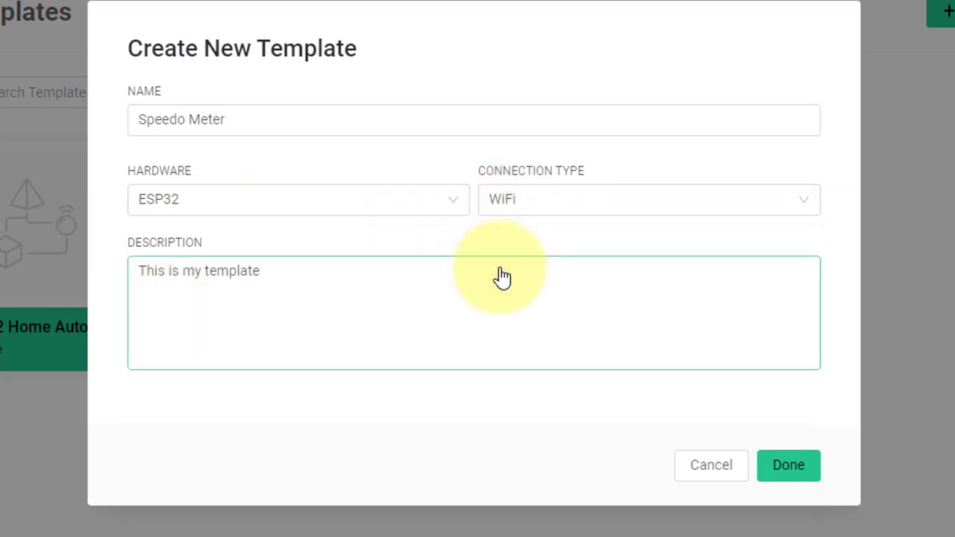
click(788, 465)
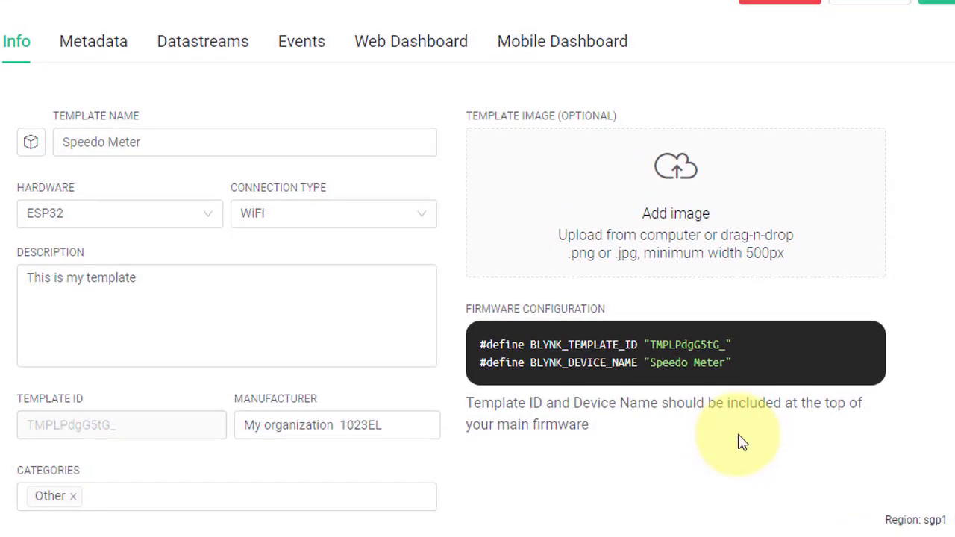
Start a virtual pin datastream named speed on V0 with Integer data type.
click(203, 42)
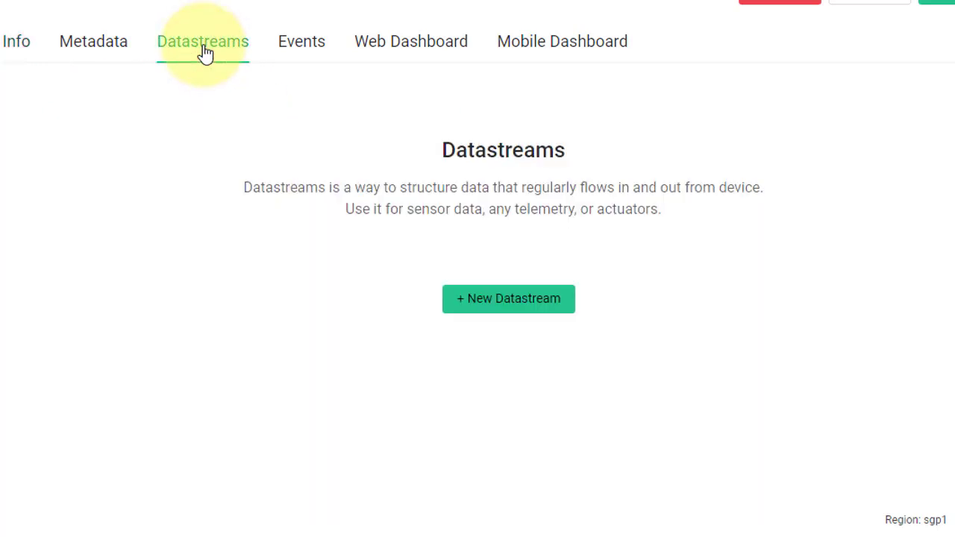
mouse_move(409, 236)
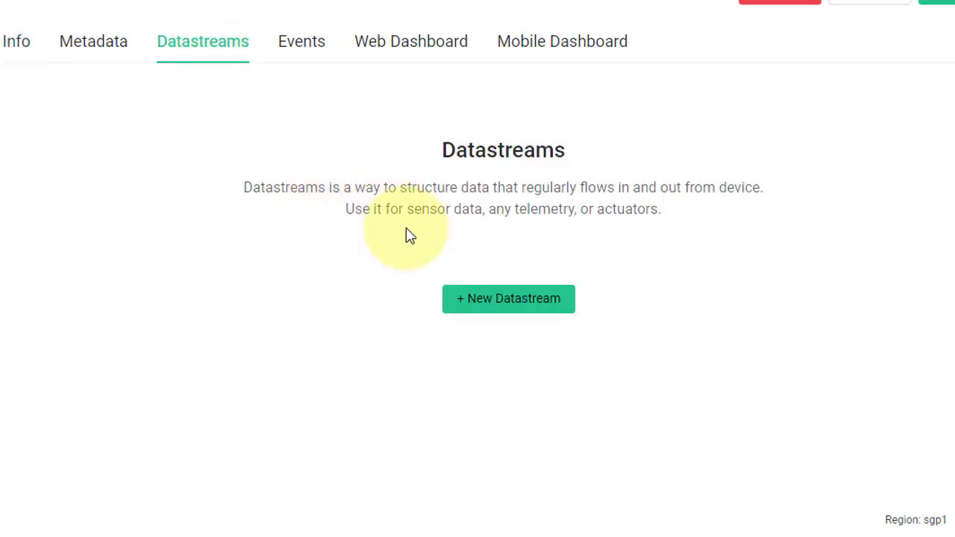
click(508, 299)
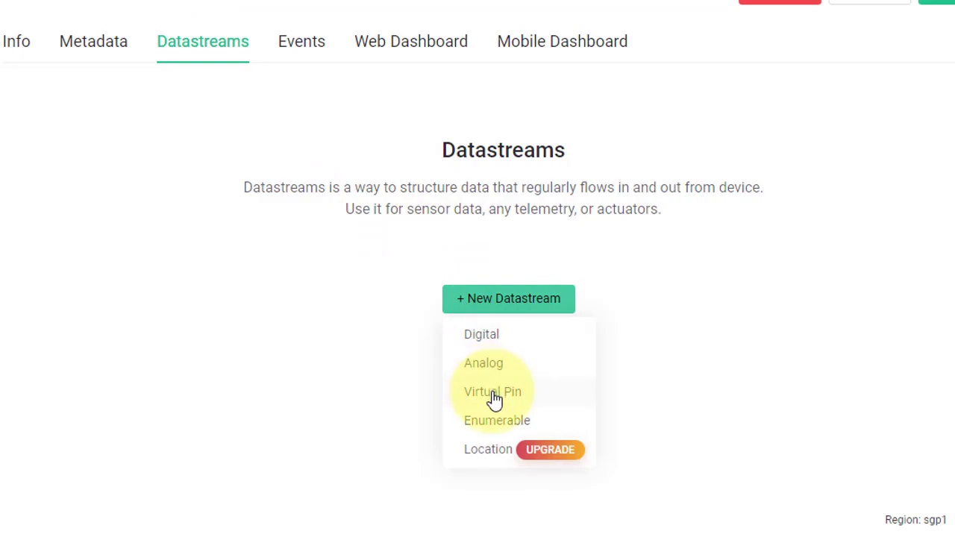
click(492, 391)
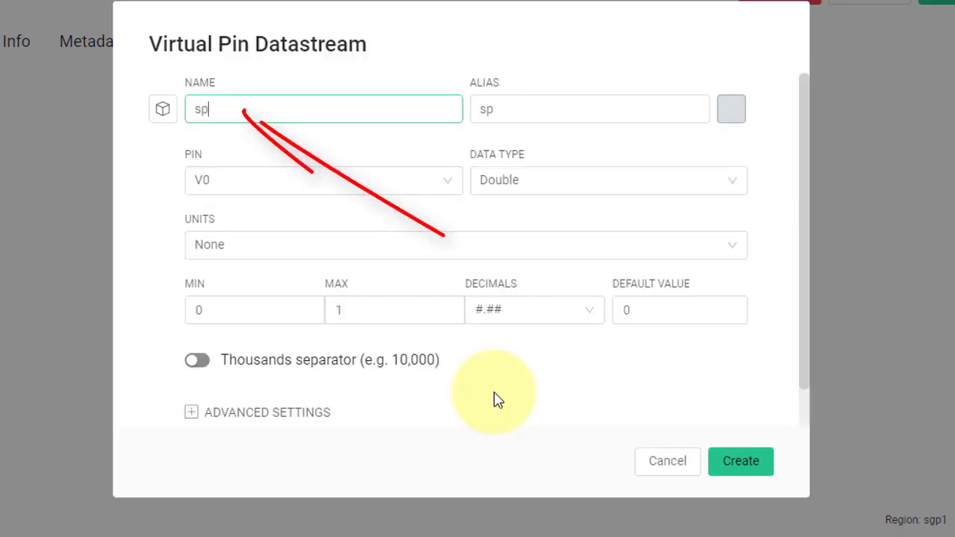
text(eed)
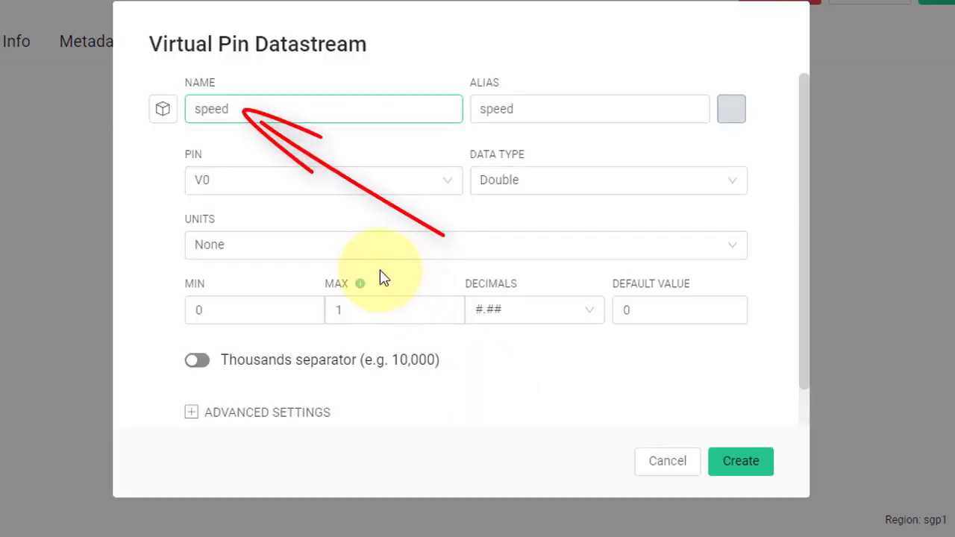
click(323, 179)
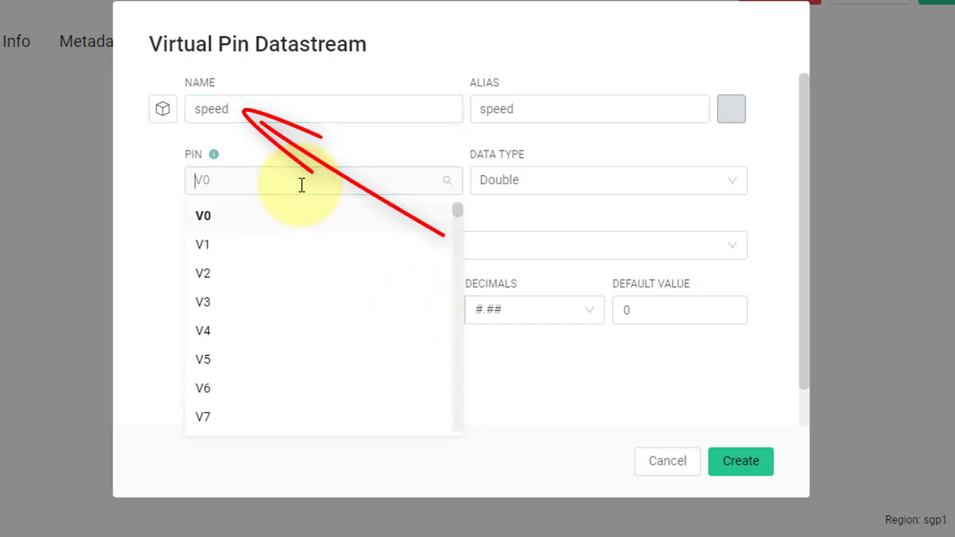
click(203, 215)
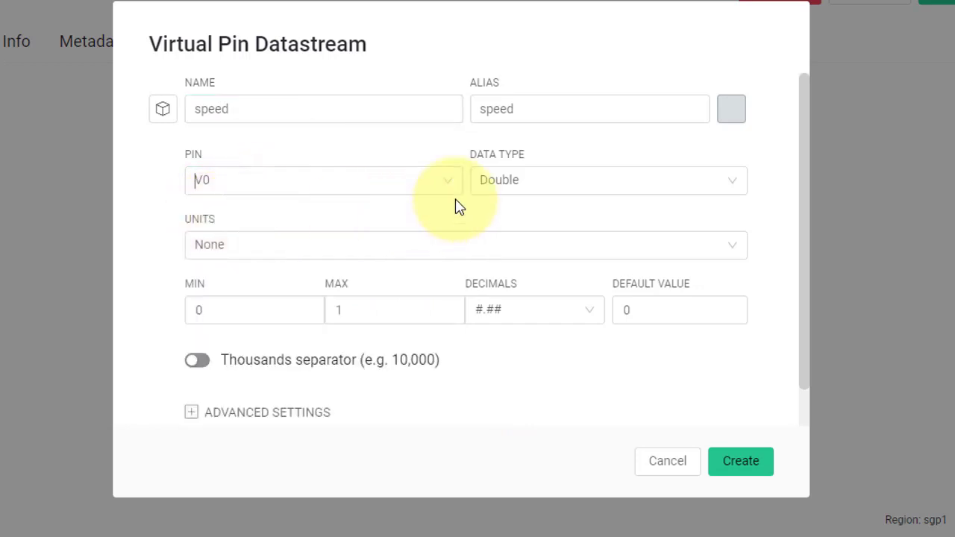
click(609, 179)
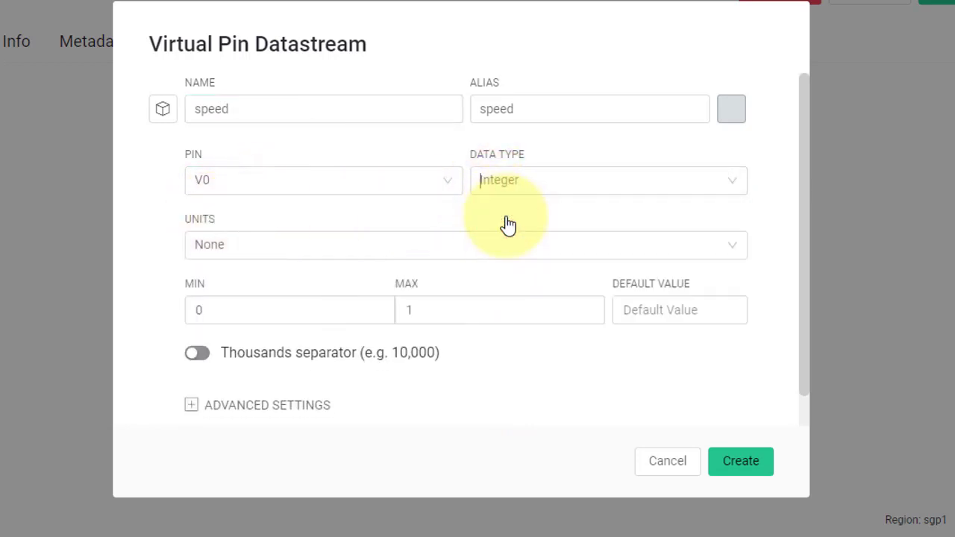
Set units Kilometer Per Hour, max 150, default 0, and create the speed datastream.
click(465, 245)
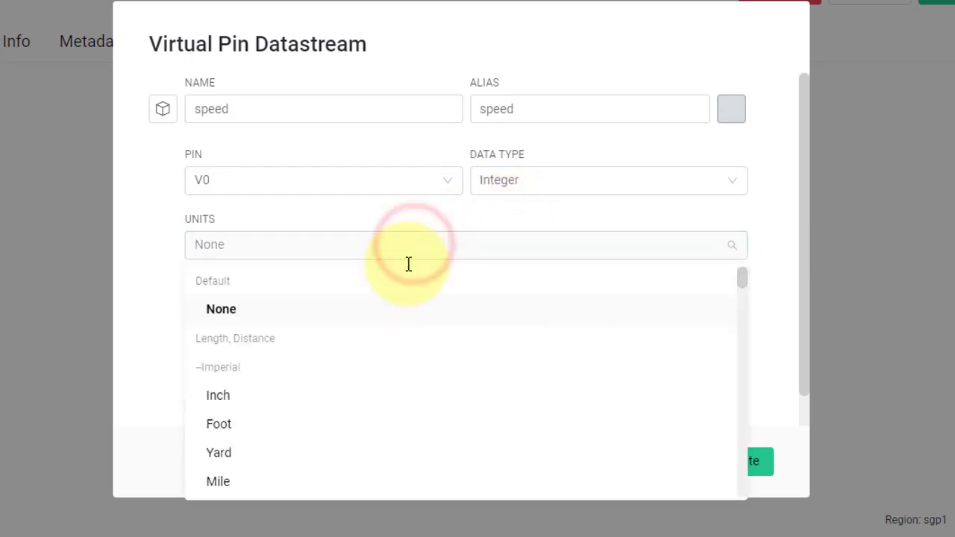
scroll(down, 3)
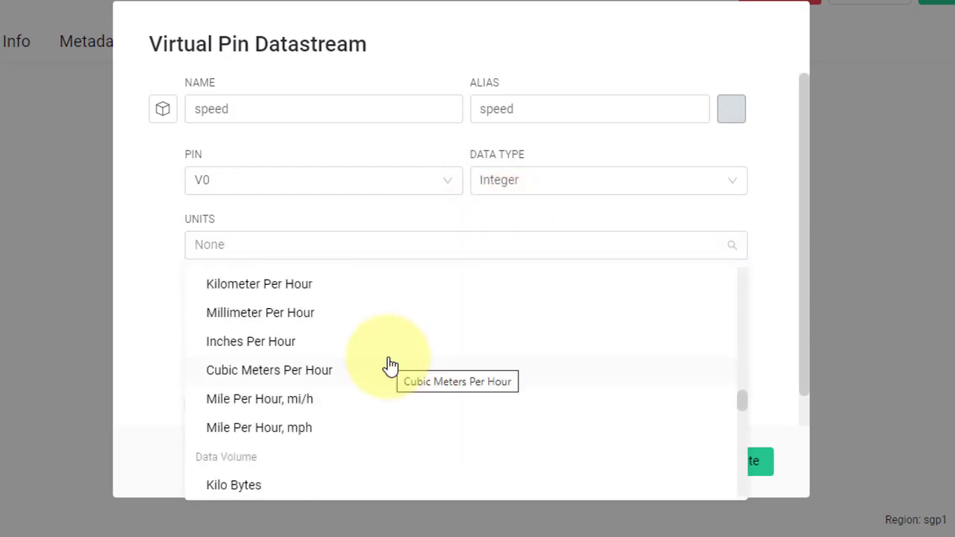
mouse_move(272, 287)
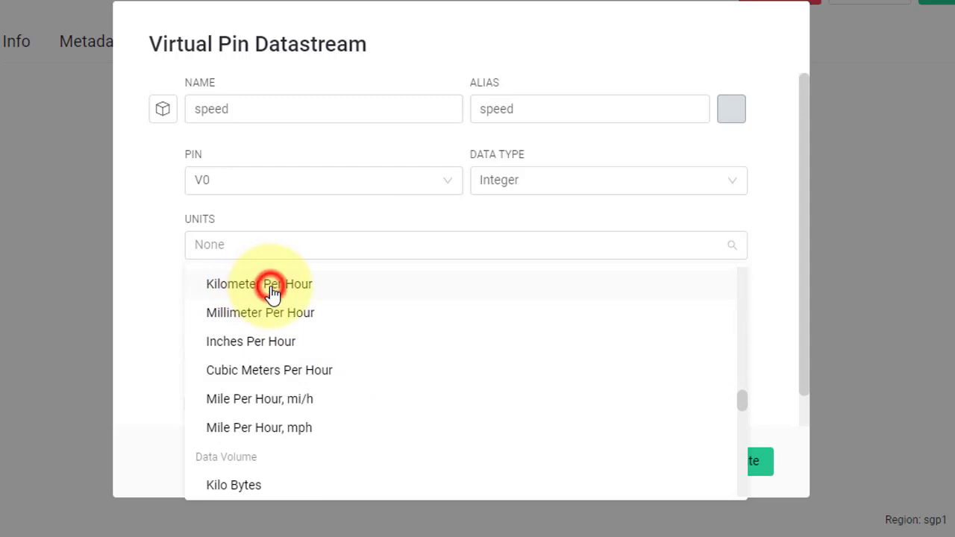
click(259, 283)
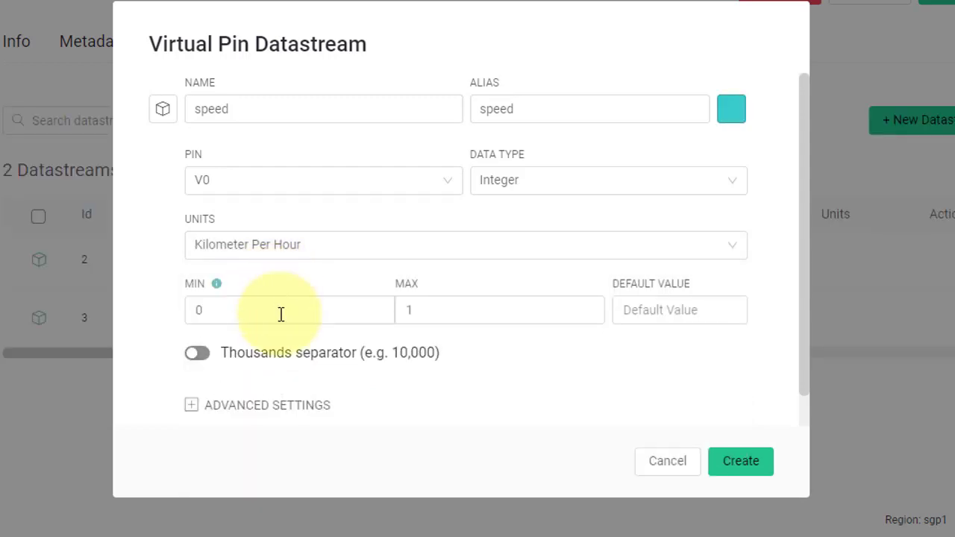
click(499, 309)
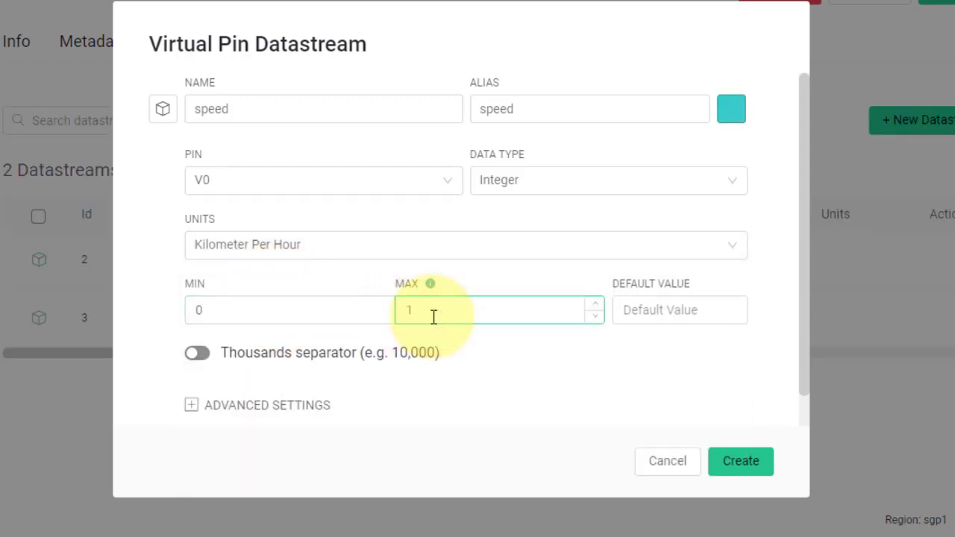
text(150)
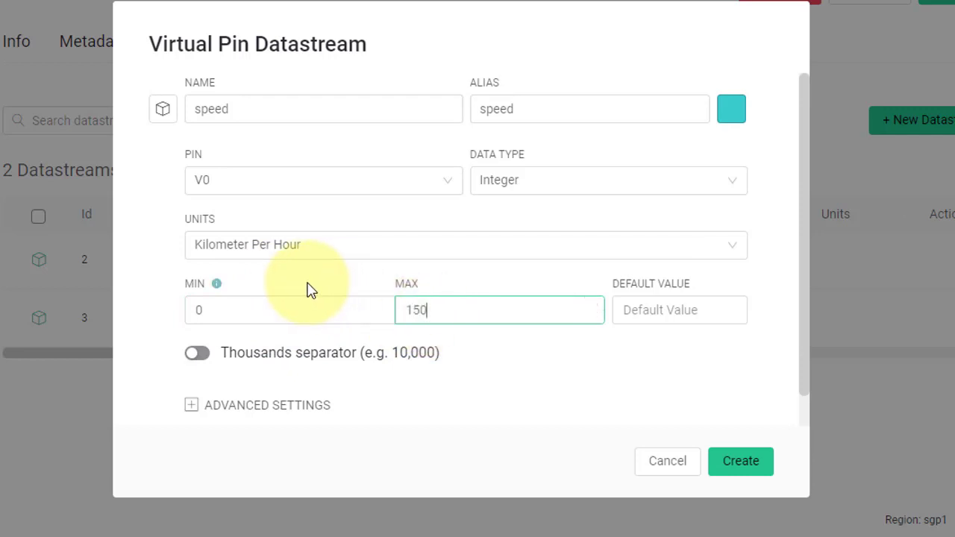
mouse_move(291, 289)
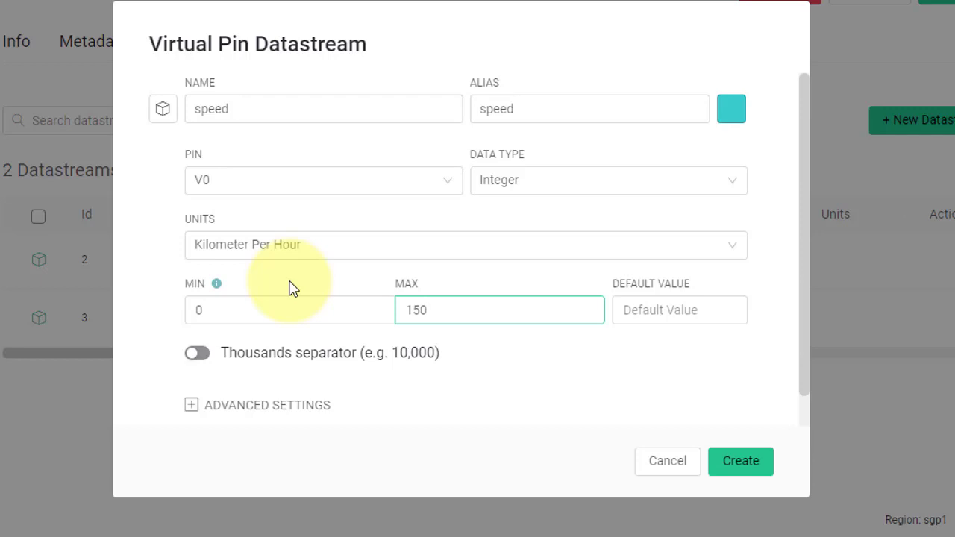
click(679, 309)
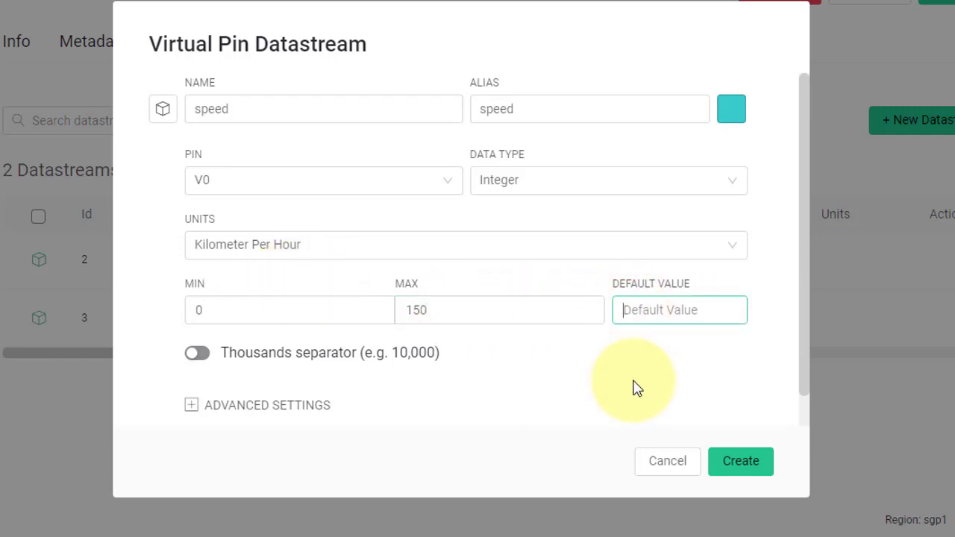
text(0)
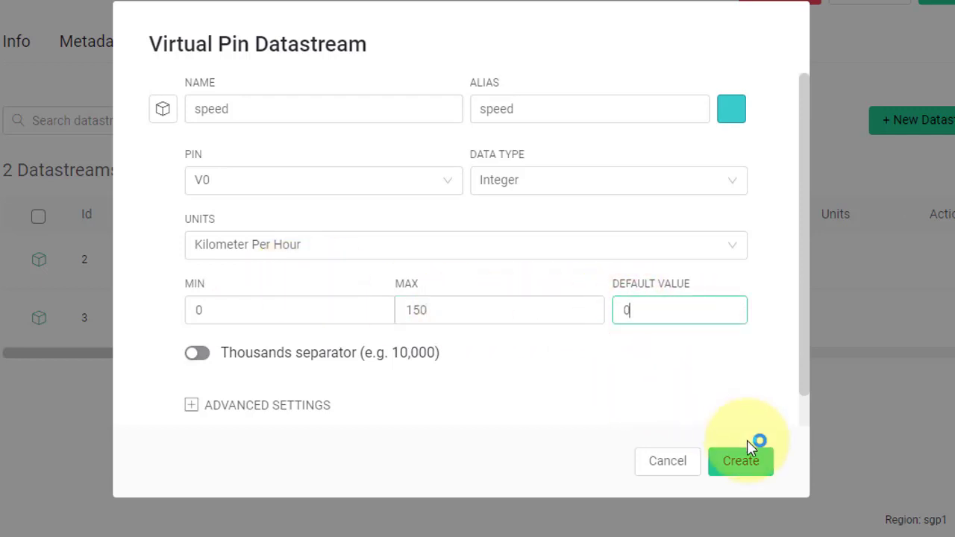
click(740, 460)
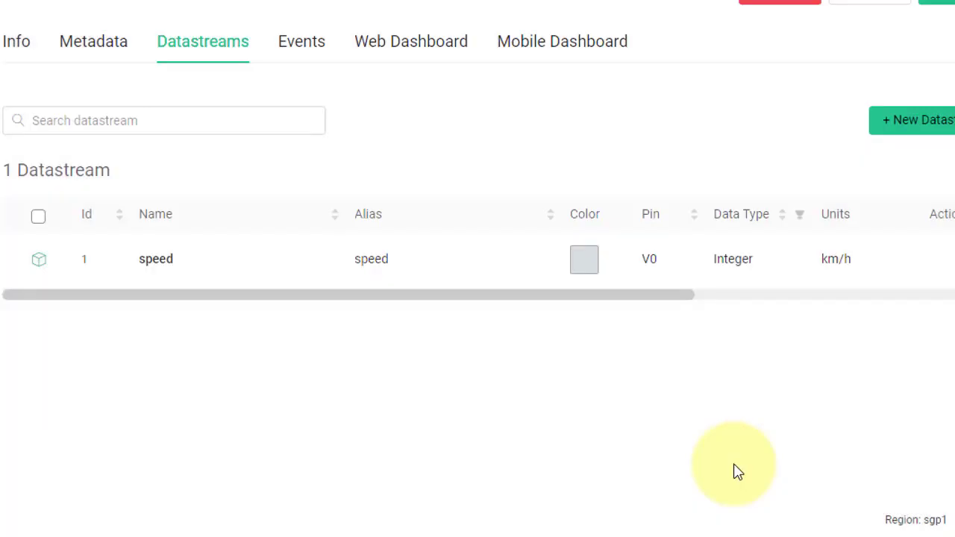
Create a latitude virtual pin datastream on V1, String type, default 0.
click(918, 119)
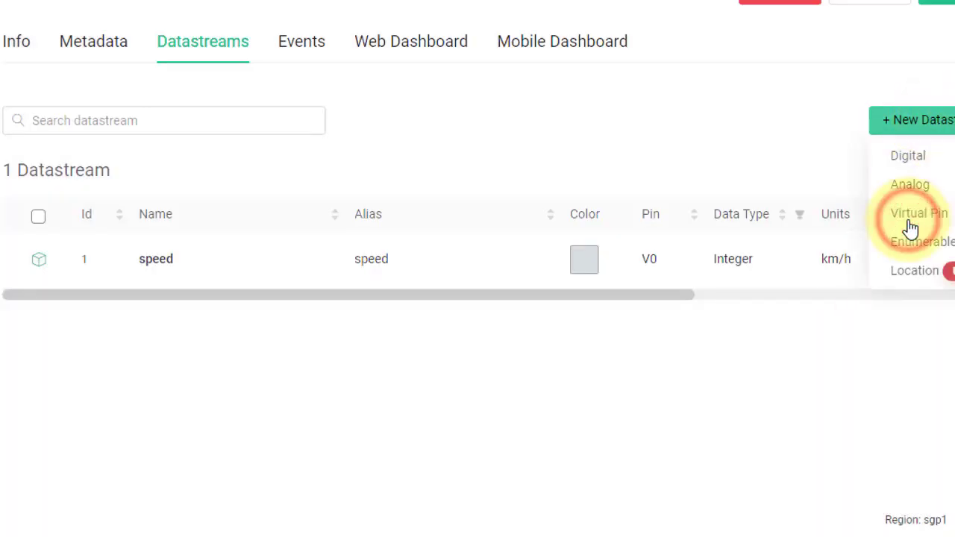
click(920, 212)
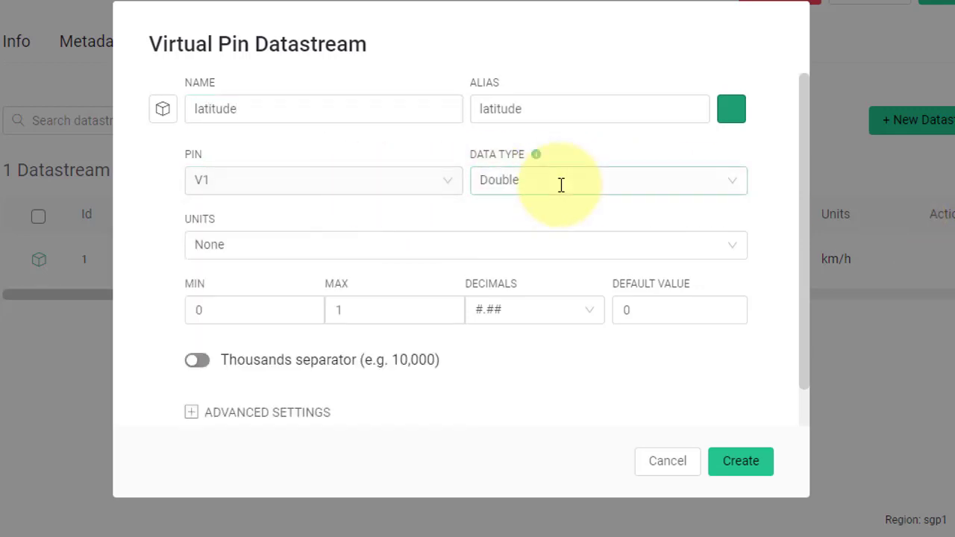
click(608, 179)
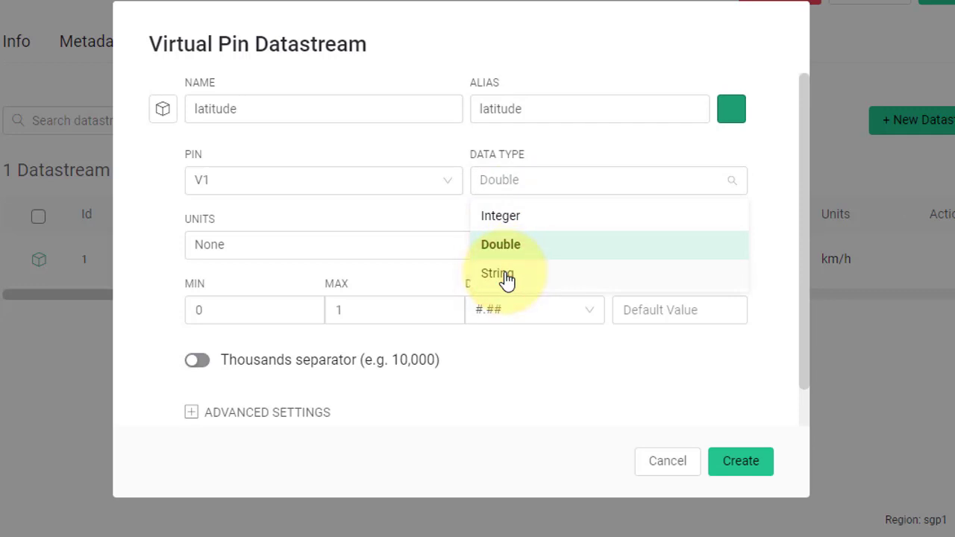
click(497, 273)
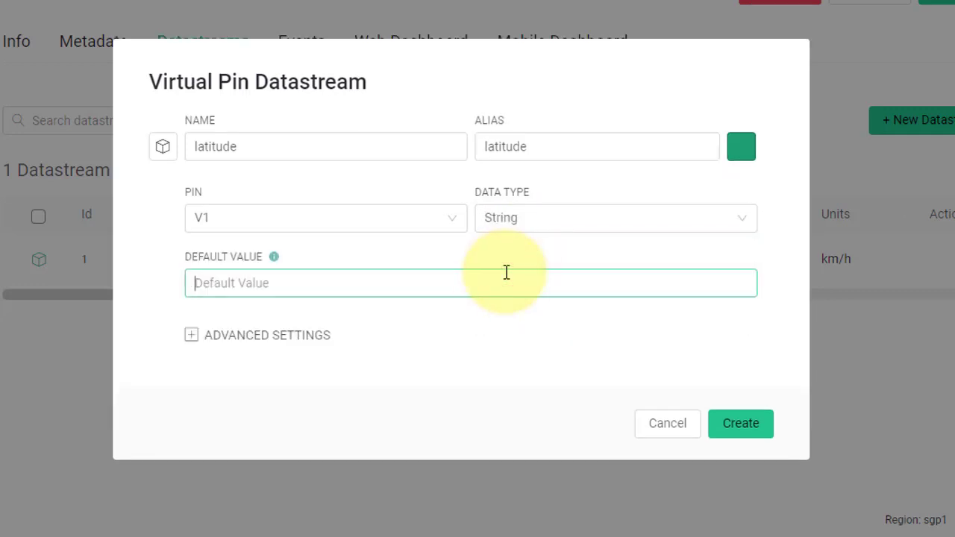
text(0)
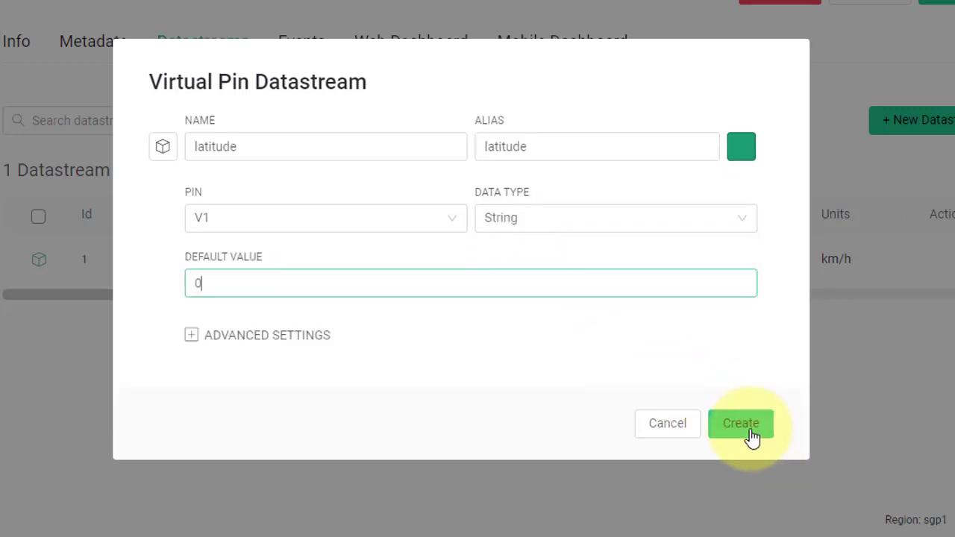
click(740, 424)
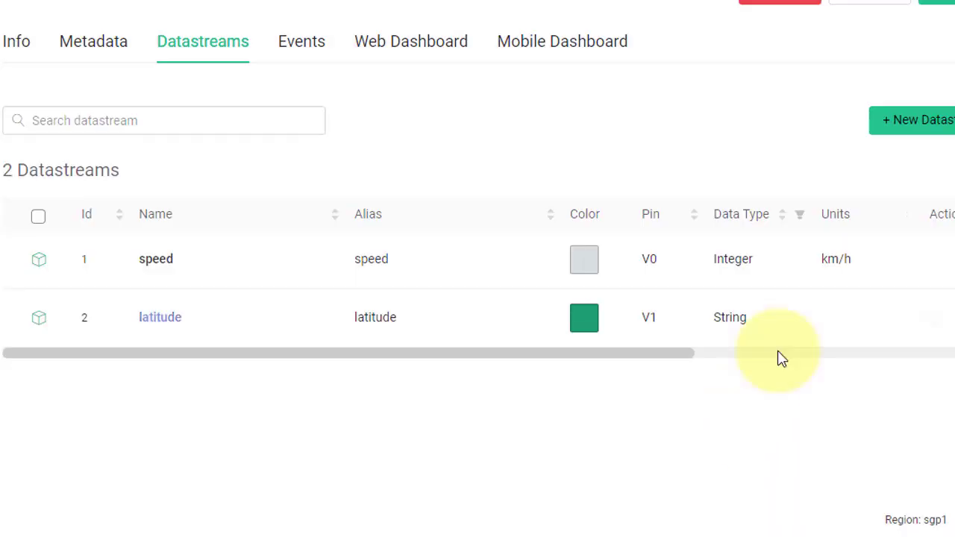
Create a longitude virtual pin datastream on V2 with String type.
click(918, 119)
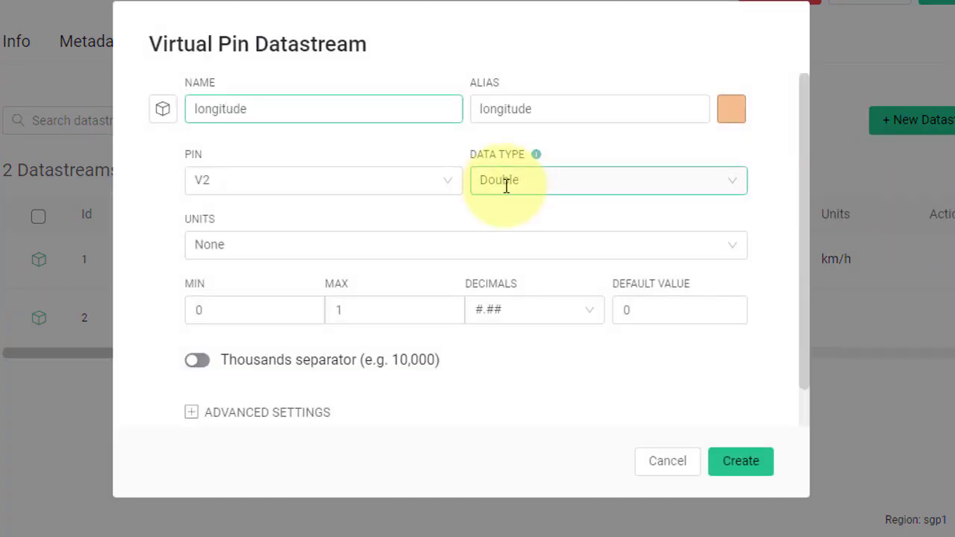
click(741, 460)
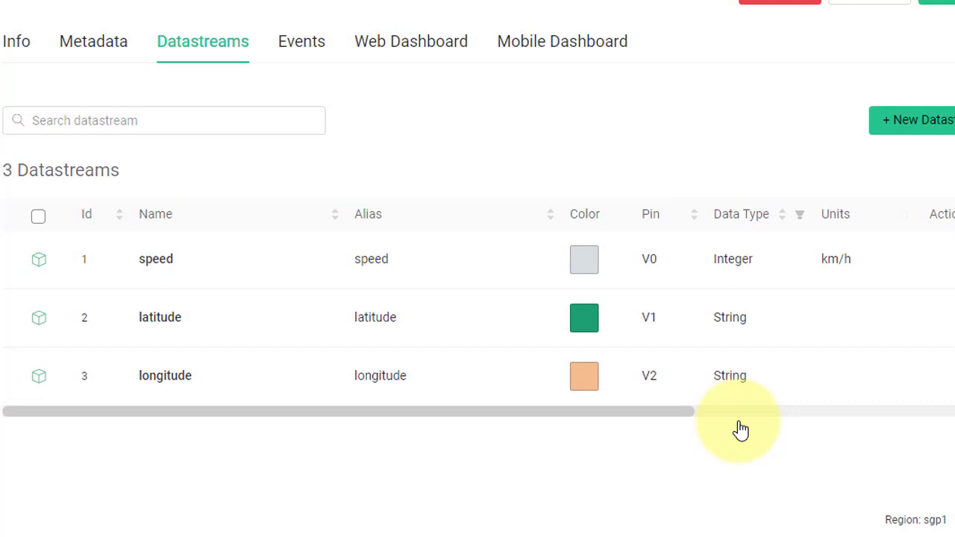
mouse_move(421, 51)
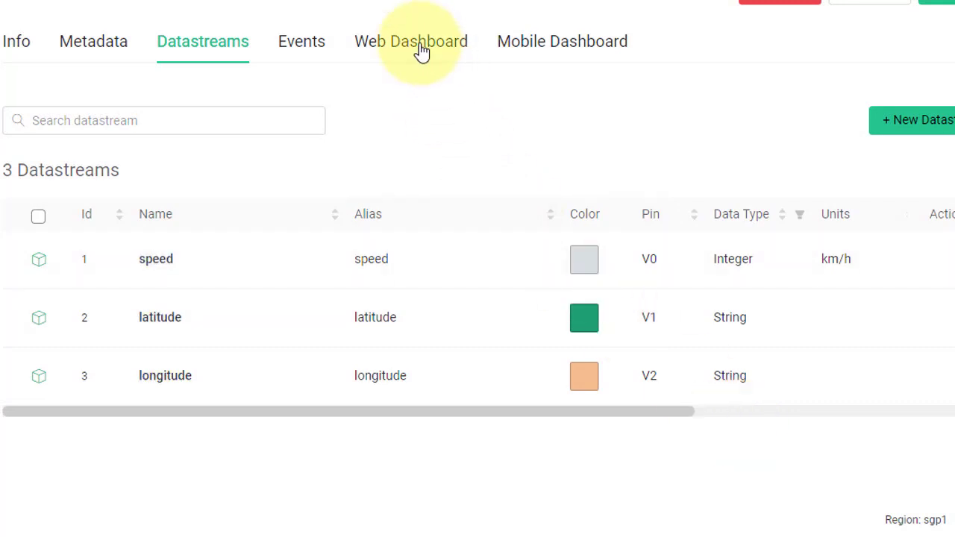
Place a Gauge widget on the web dashboard bound to the speed (V0) datastream.
click(410, 41)
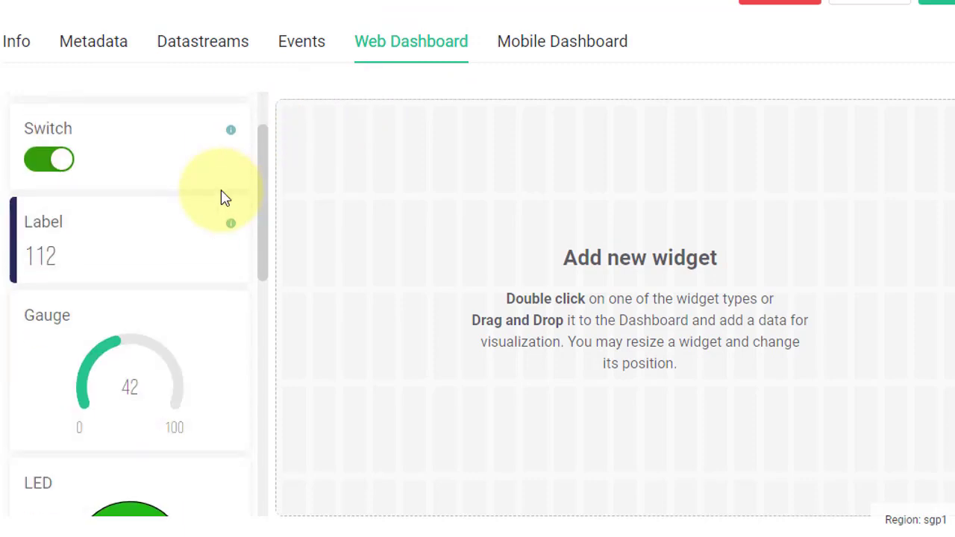
drag(128, 370, 391, 185)
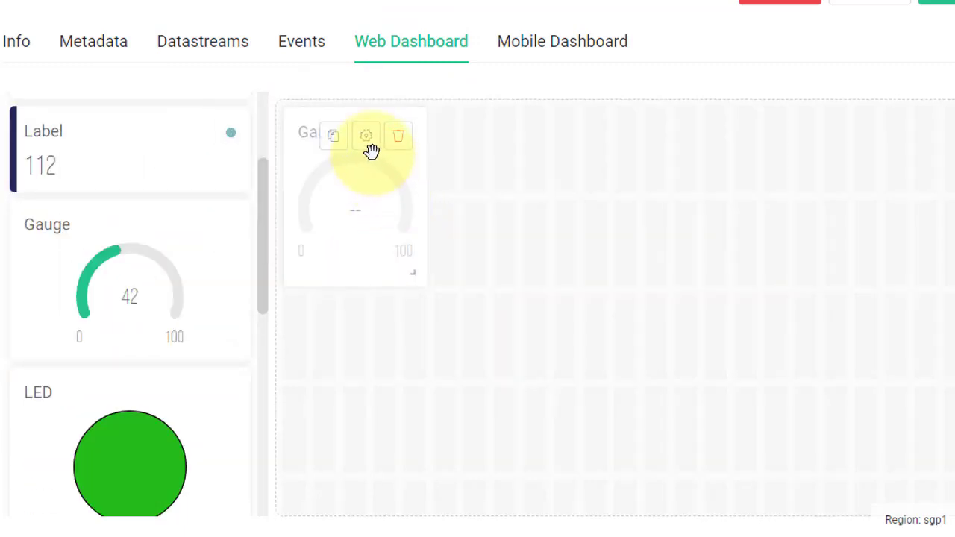
click(366, 134)
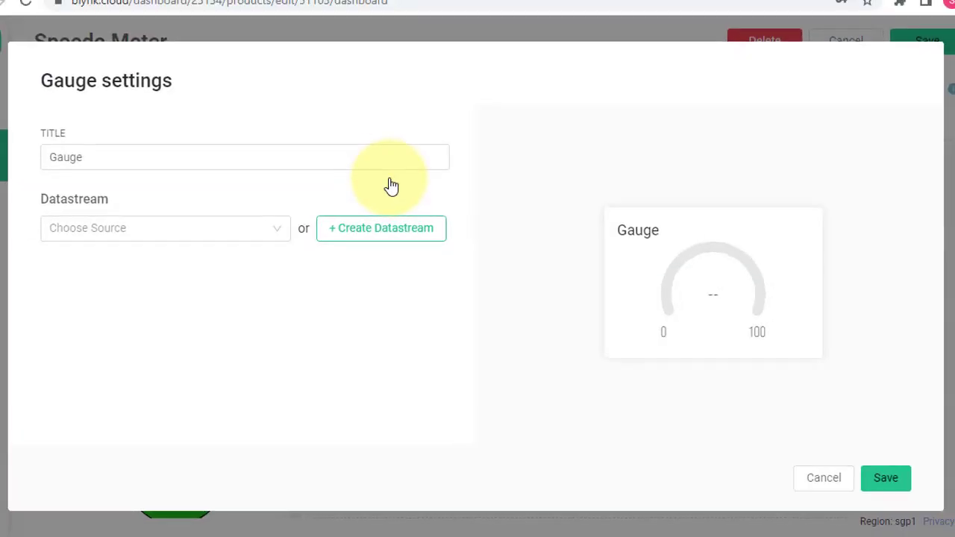
click(164, 227)
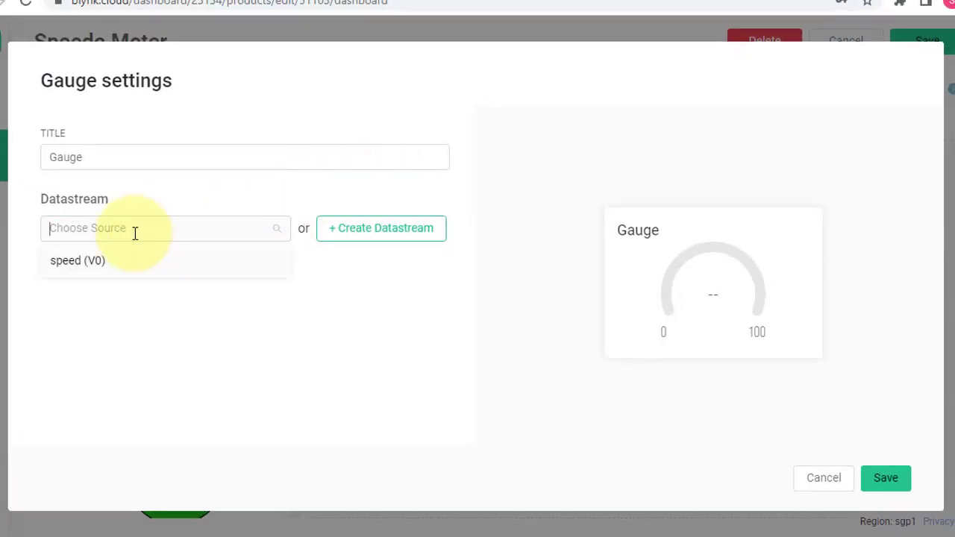
click(77, 260)
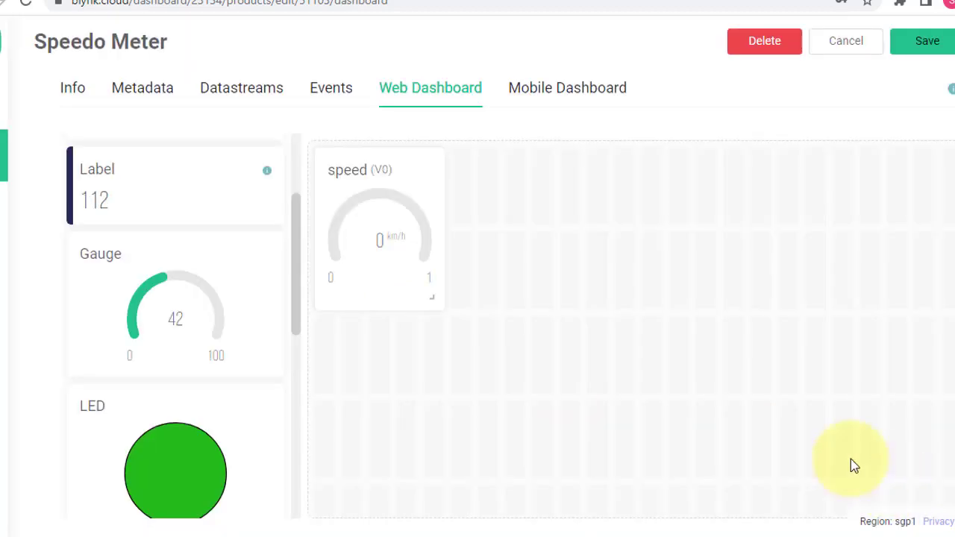
Add a Label widget below the gauge linked to the latitude (V1) datastream.
drag(177, 185, 403, 355)
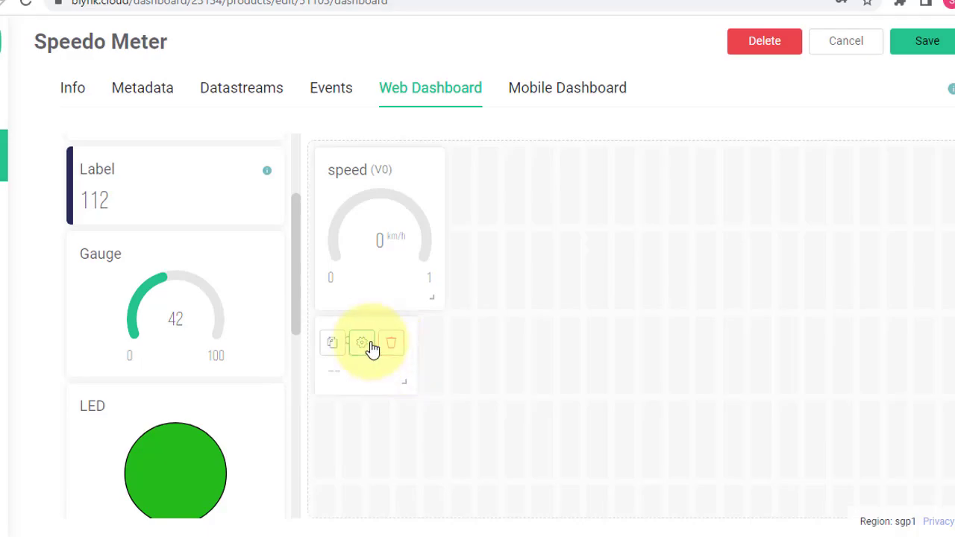
click(361, 342)
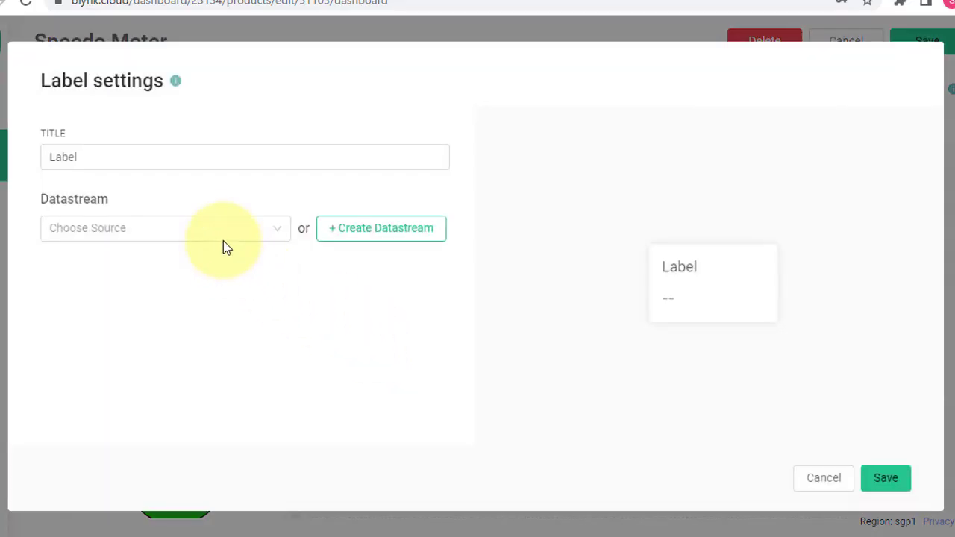
click(157, 227)
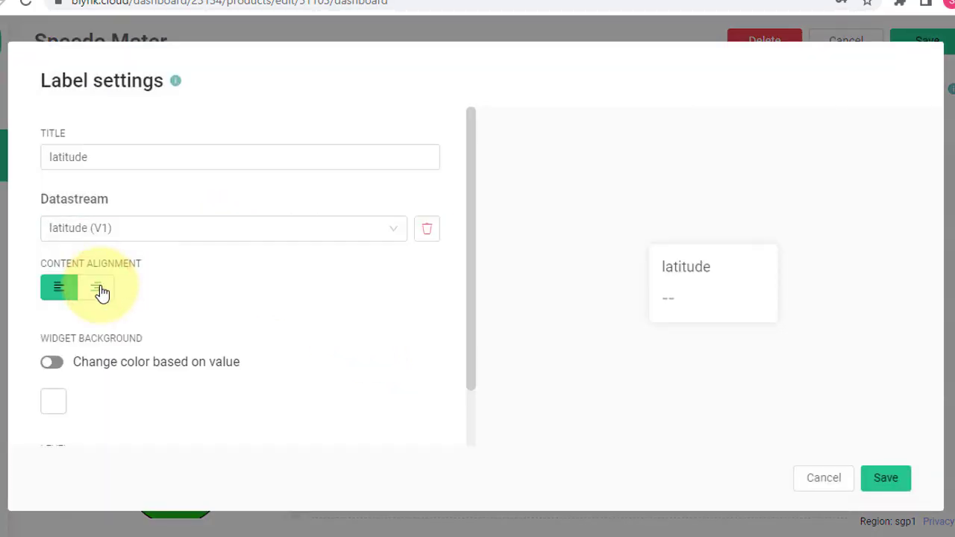
click(887, 478)
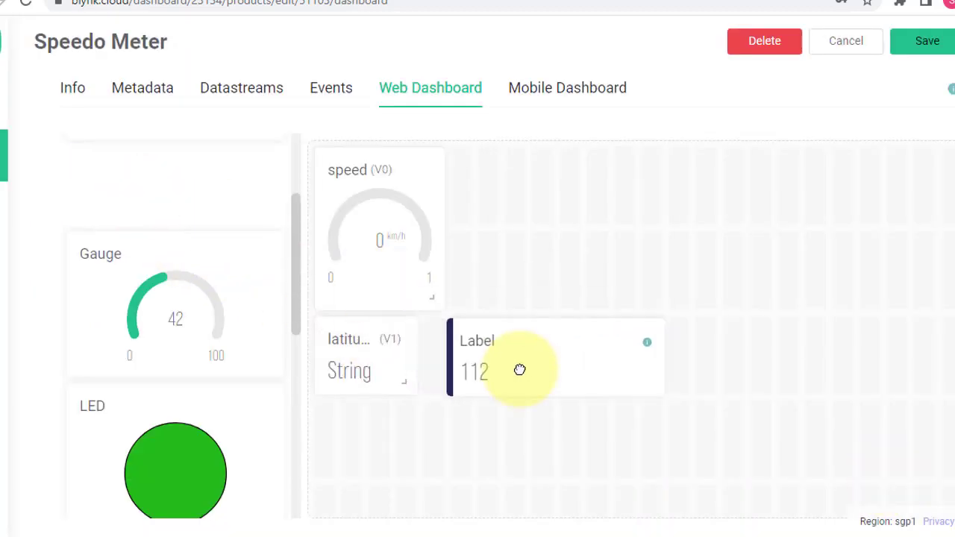
Link the second label to longitude (V2) and save the template's web dashboard.
click(520, 370)
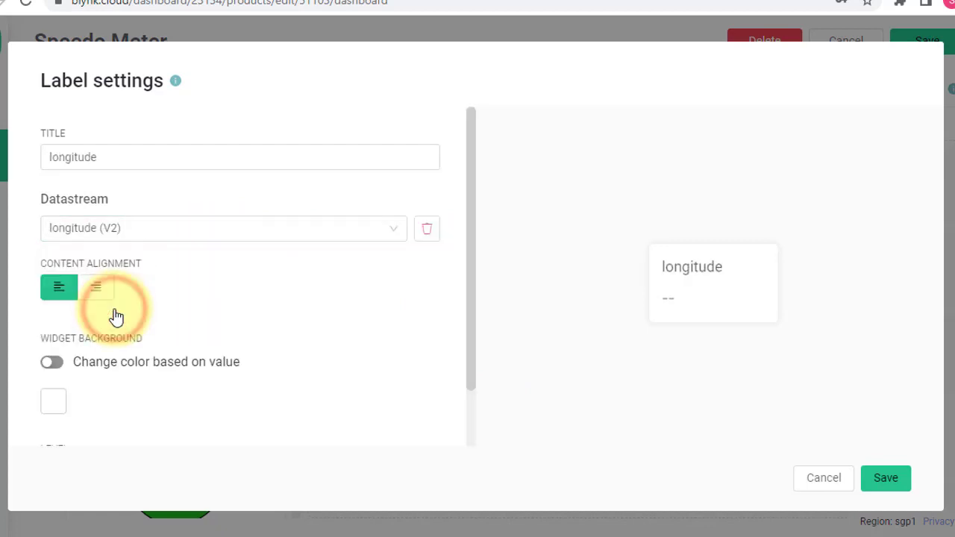
mouse_move(761, 492)
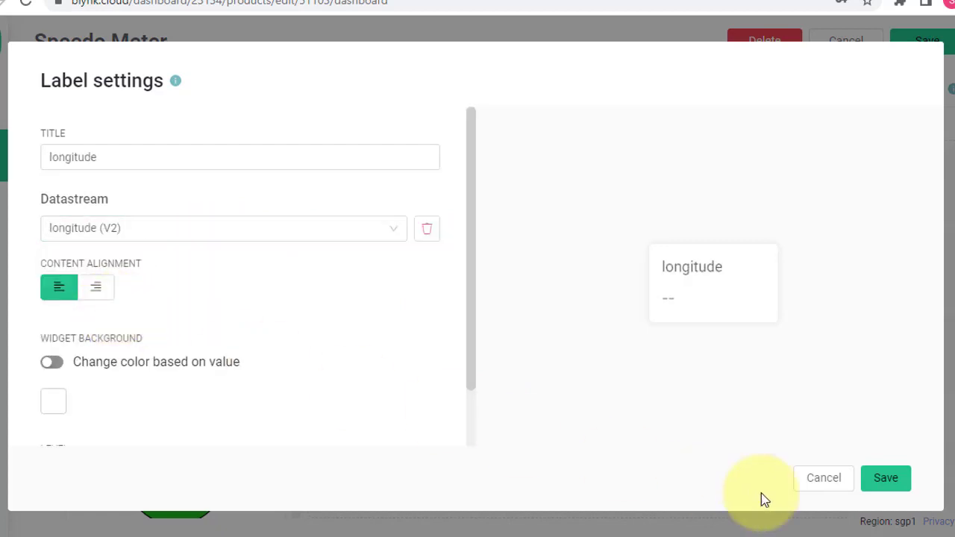
click(824, 478)
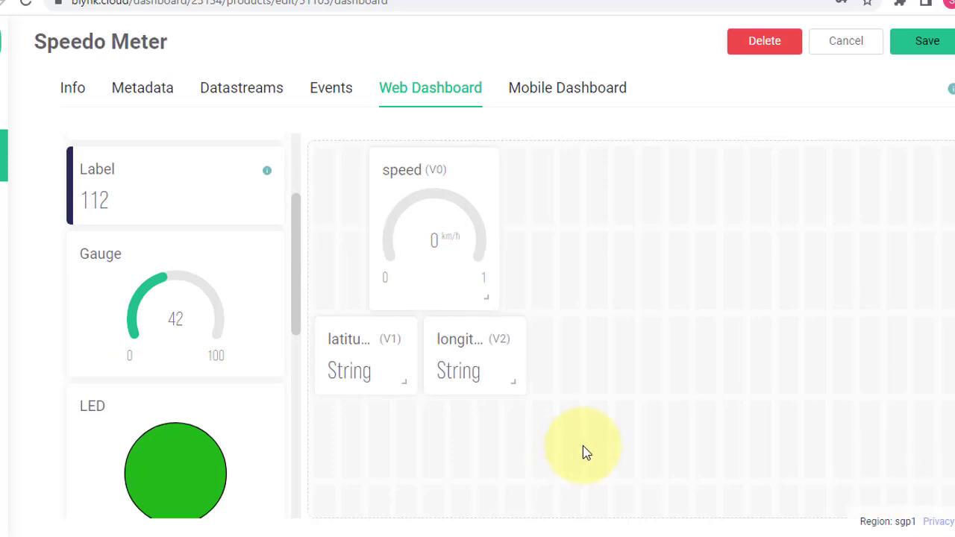
click(929, 40)
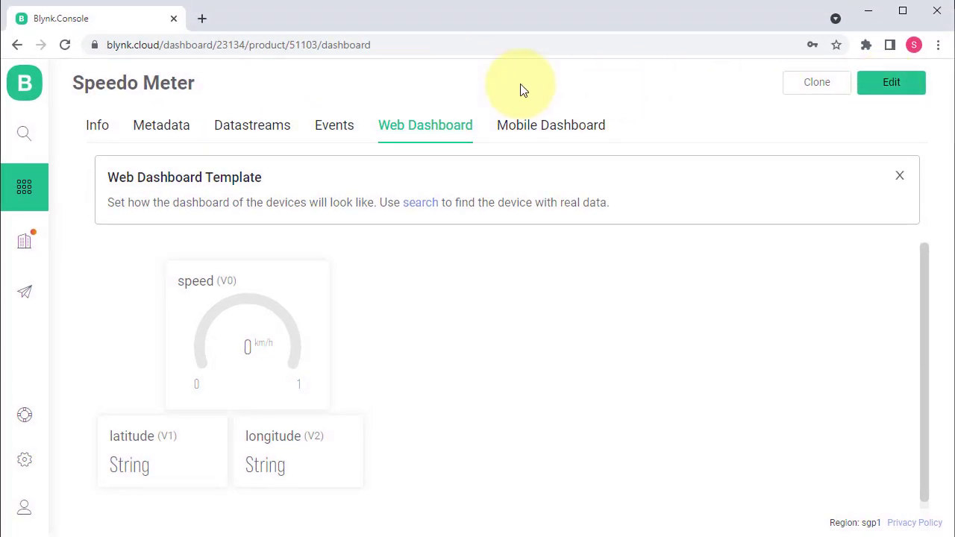
Create 'Speedo Meter Device' in My Devices from the Speedo Meter template.
click(24, 133)
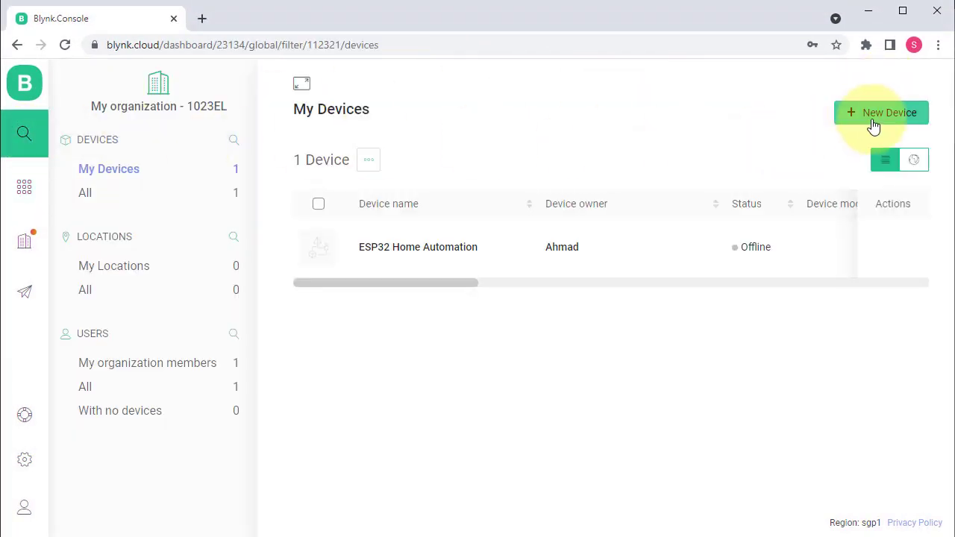
click(880, 114)
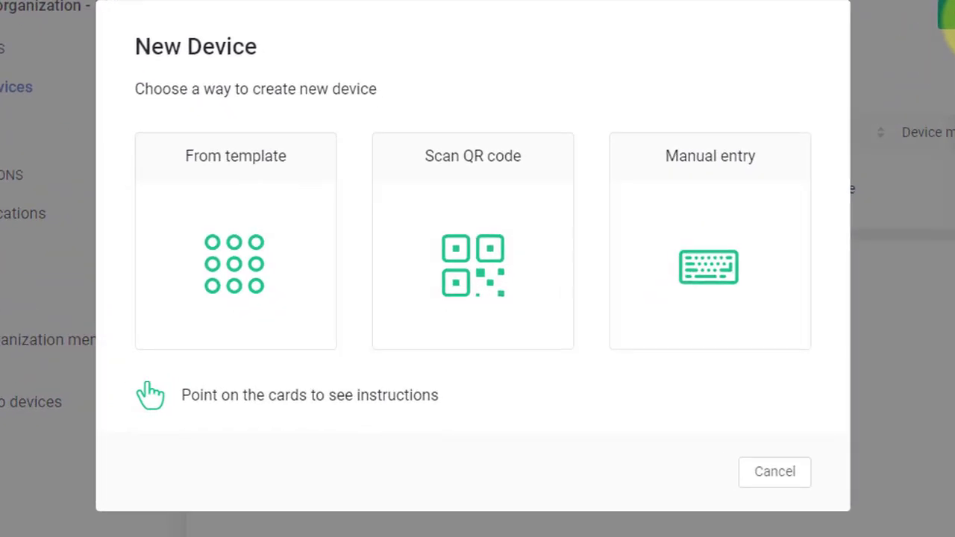
click(236, 240)
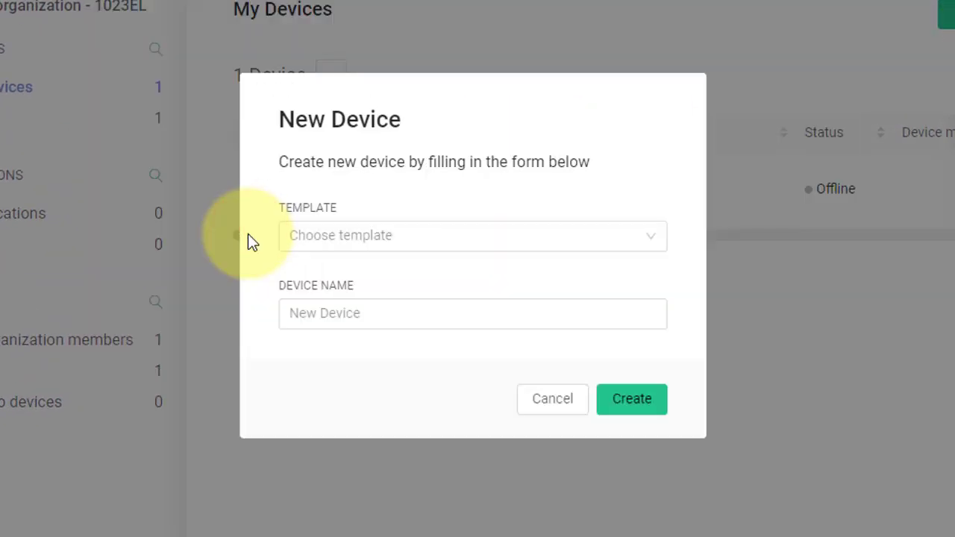
mouse_move(272, 239)
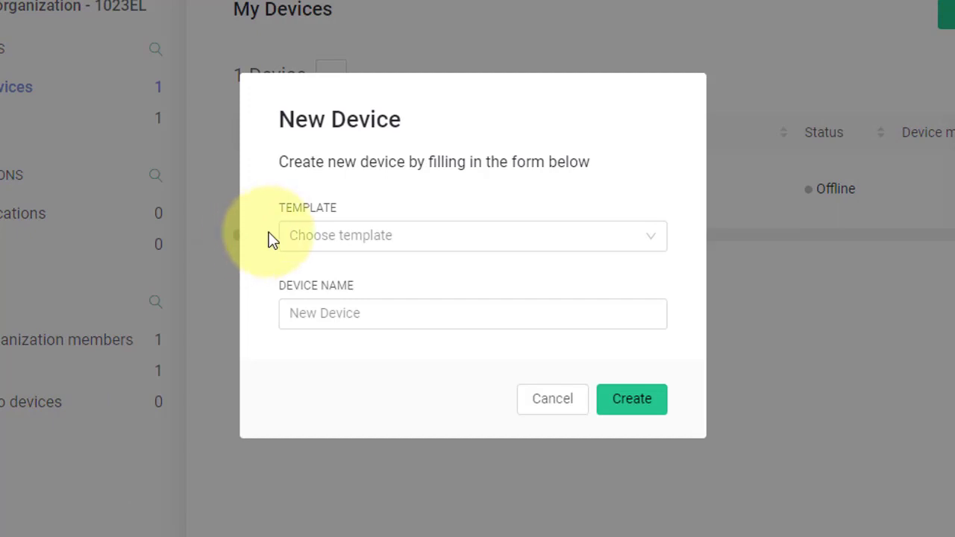
click(472, 236)
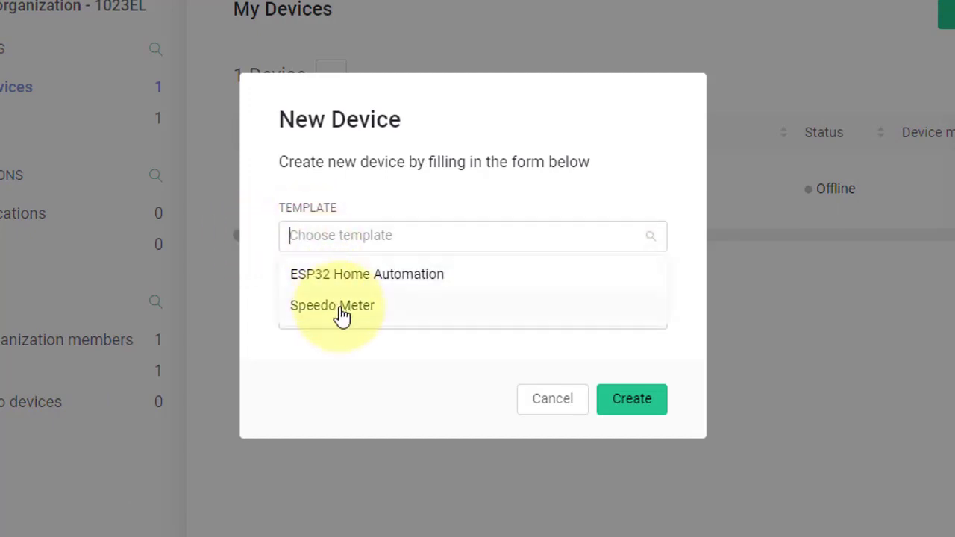
click(331, 305)
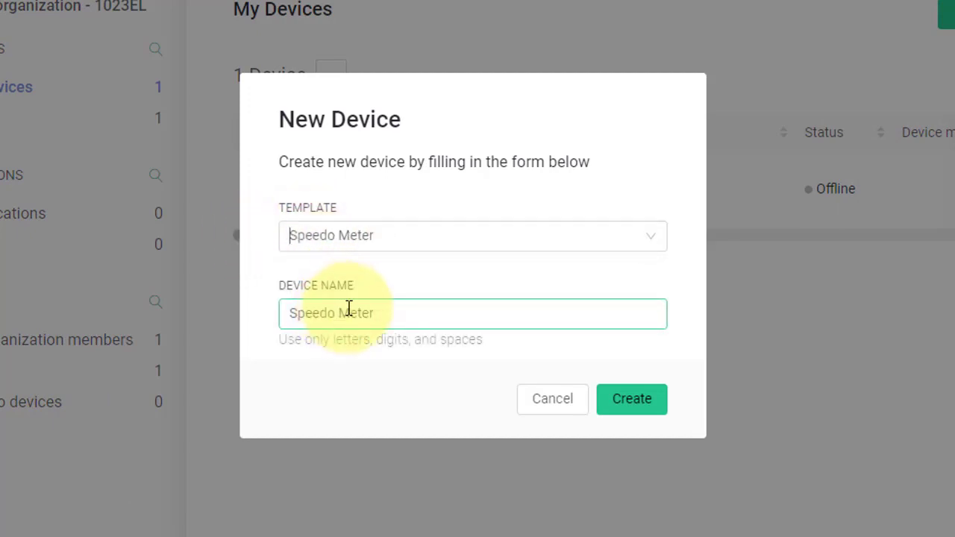
text(Device)
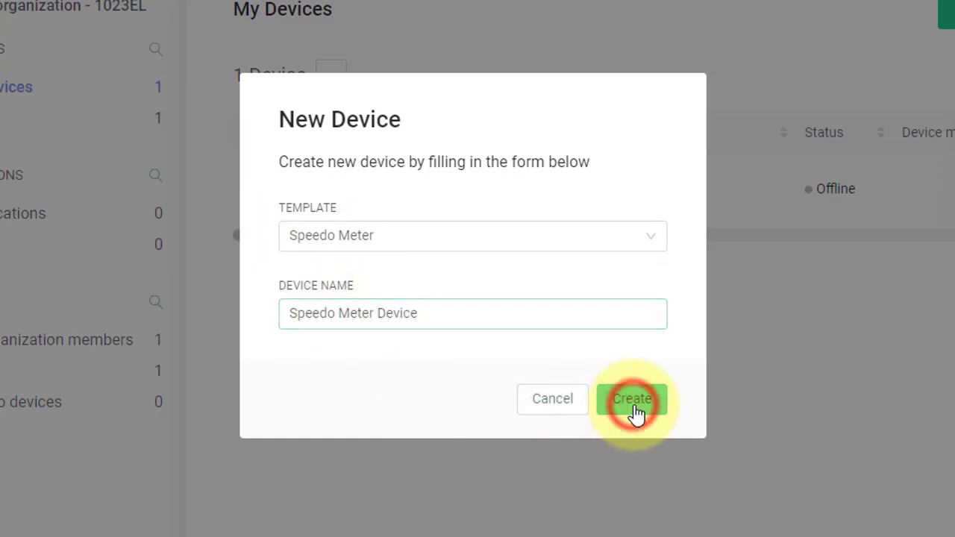
click(633, 399)
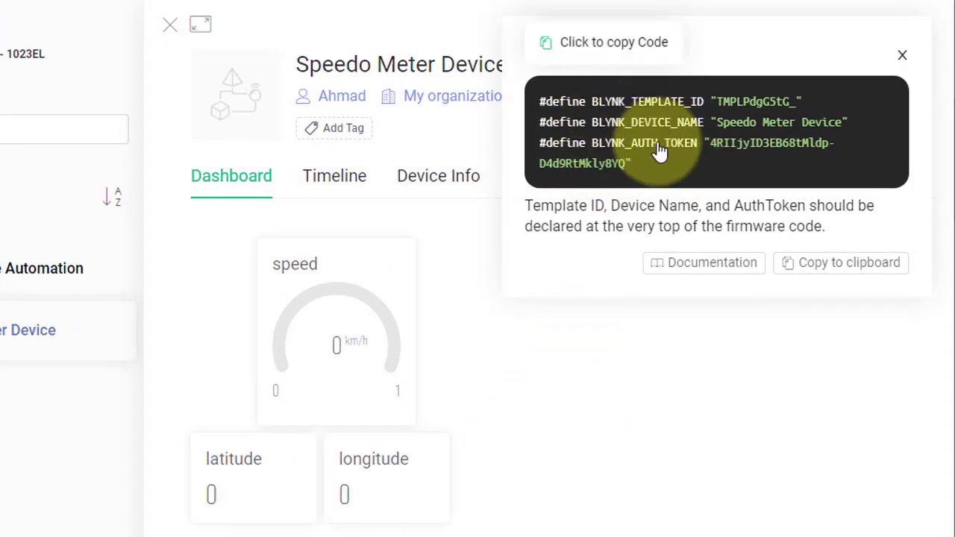
Copy the device's template ID, device name and auth token code block.
click(603, 42)
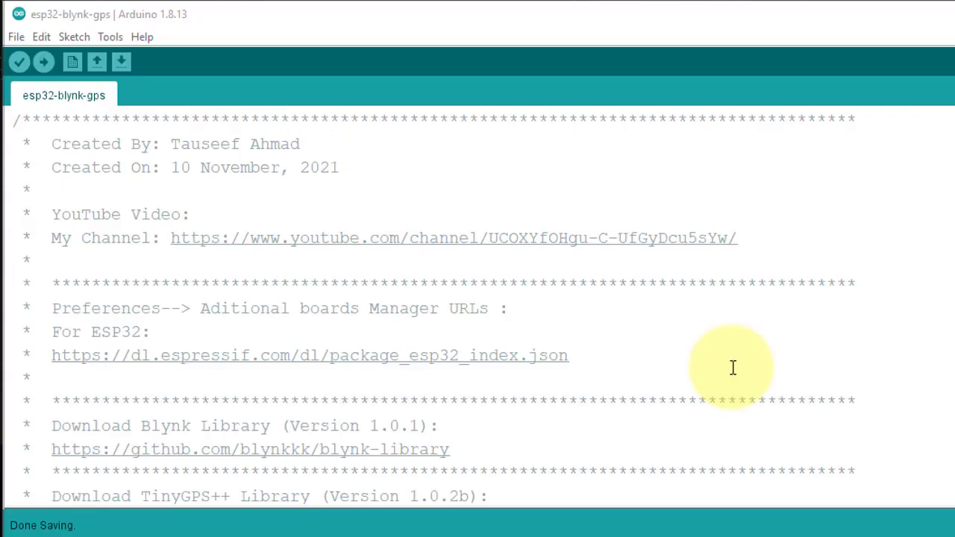
Replace the placeholder #define lines with the pasted Blynk template ID, device name and token.
scroll(down, 3)
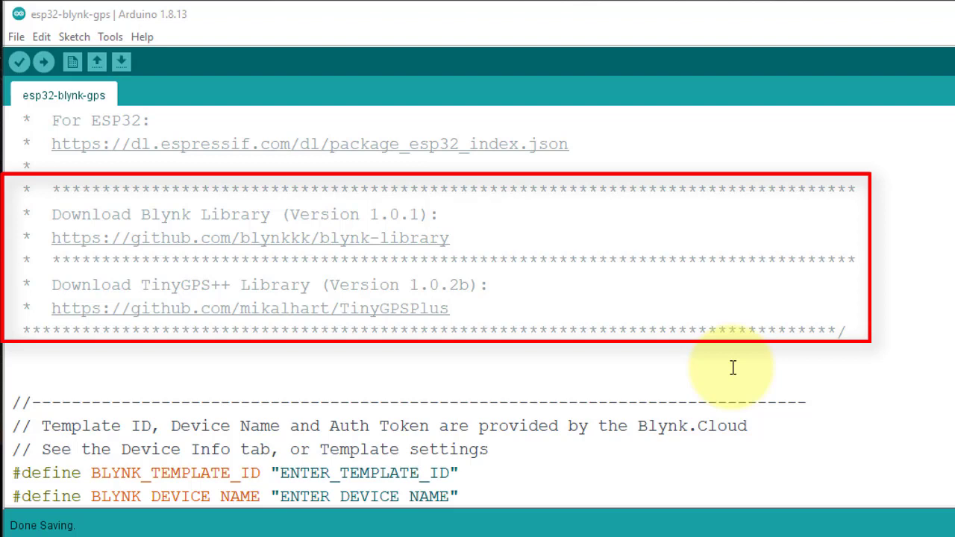
mouse_move(30, 200)
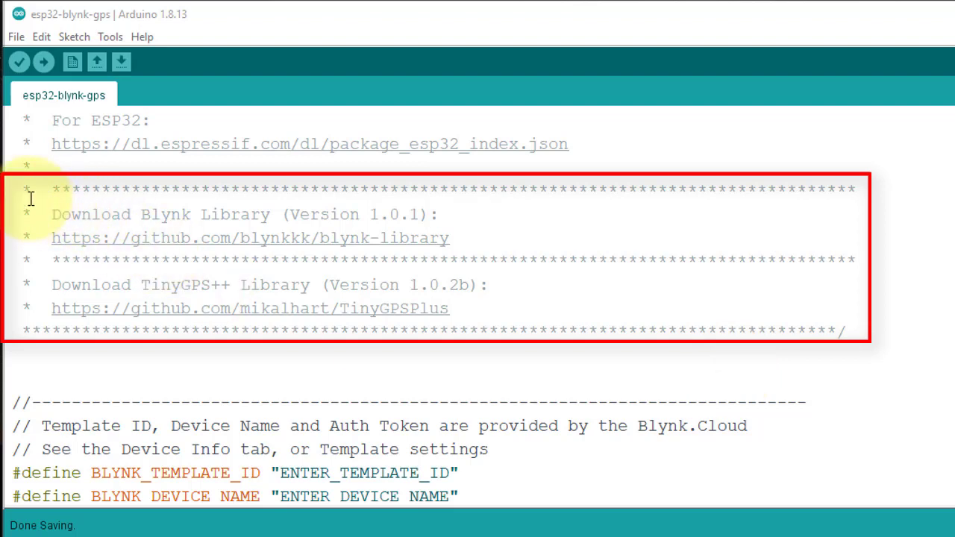
drag(52, 189, 52, 330)
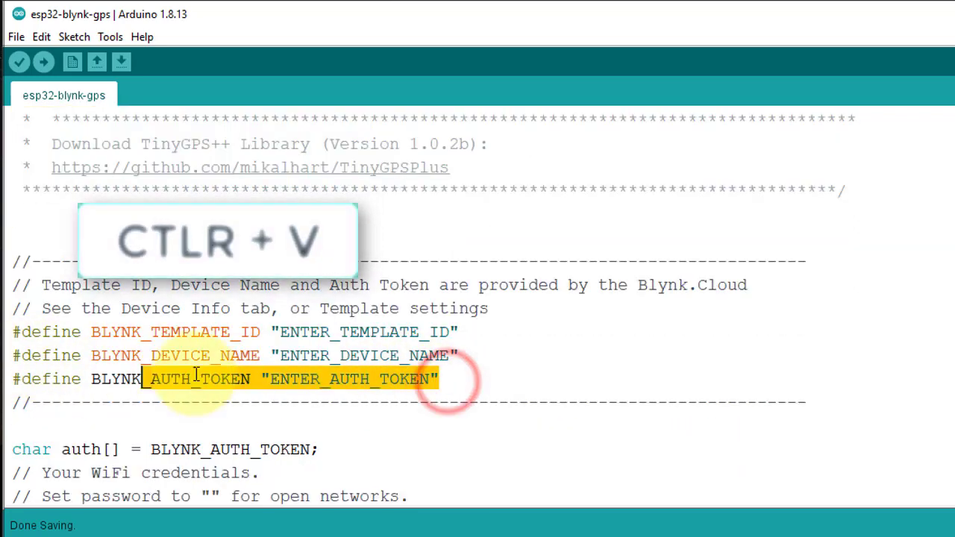
key(ctrl+v)
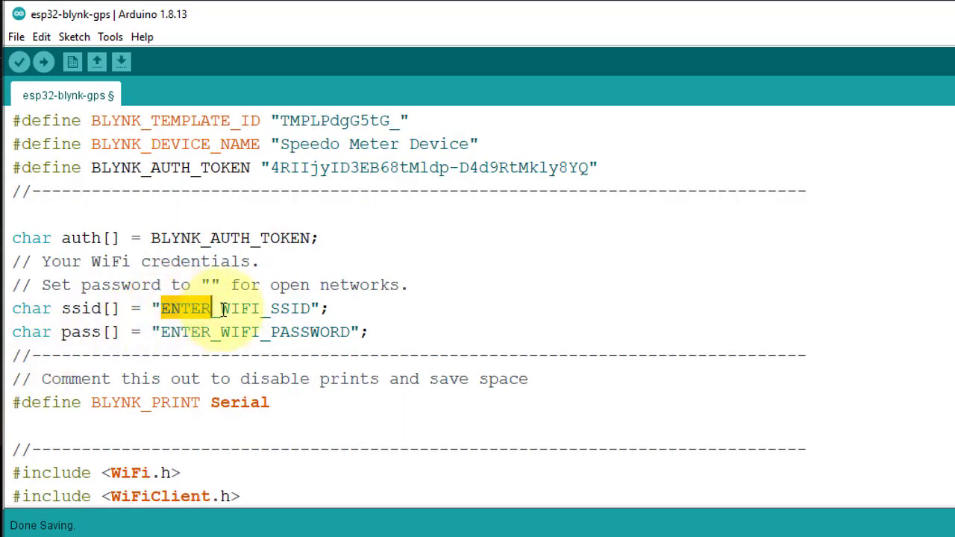
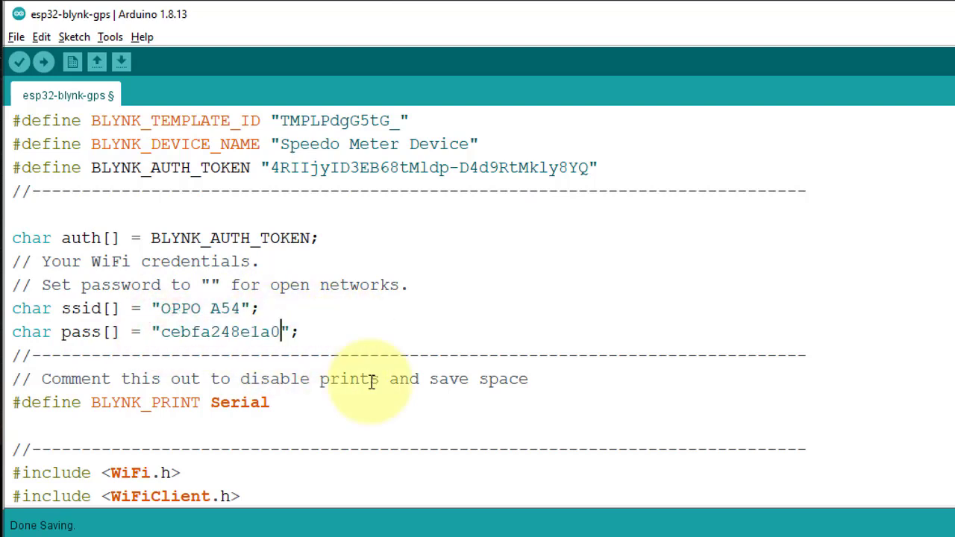
scroll(down, 3)
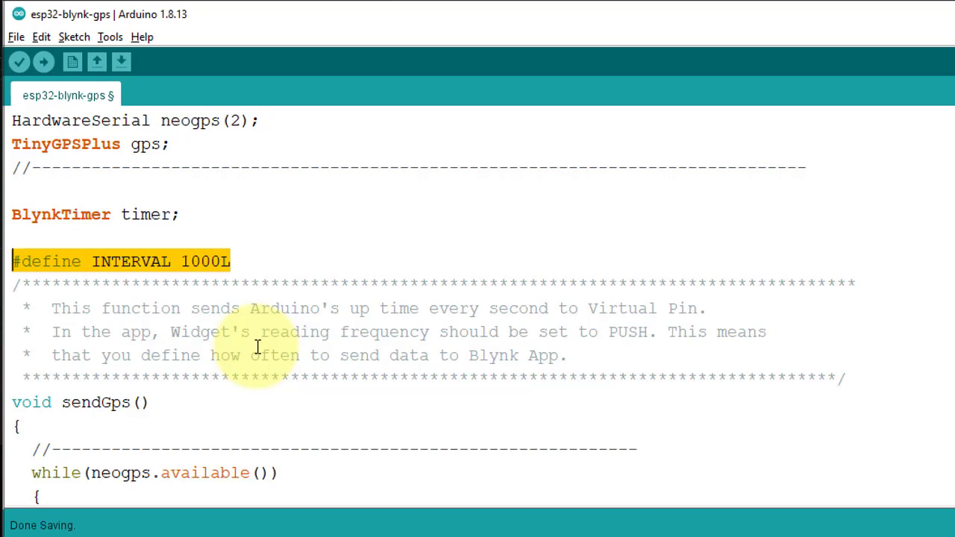
scroll(down, 3)
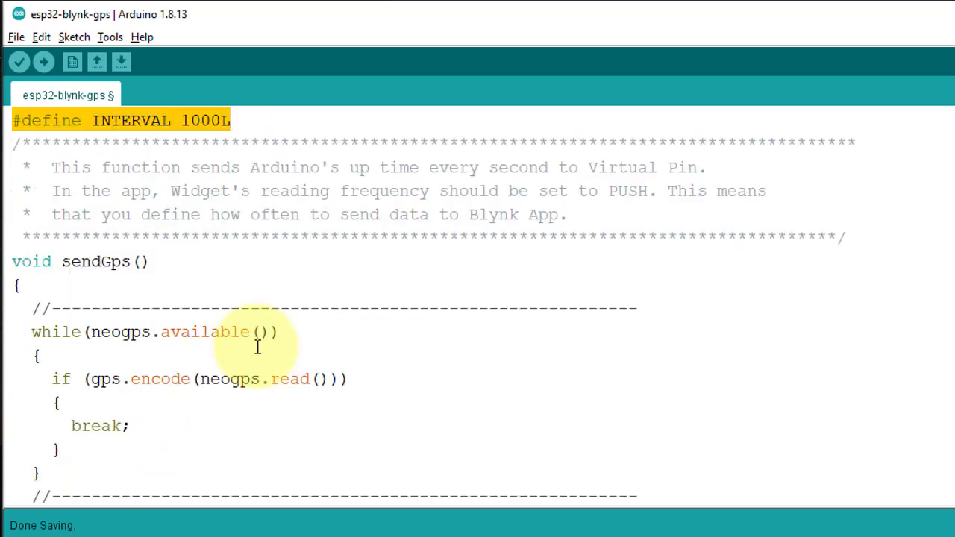
scroll(down, 3)
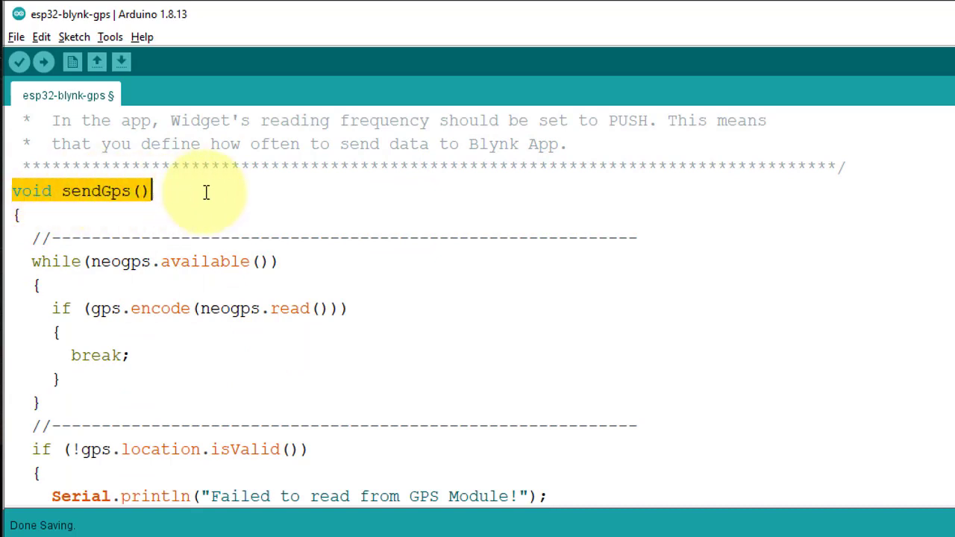
scroll(up, 3)
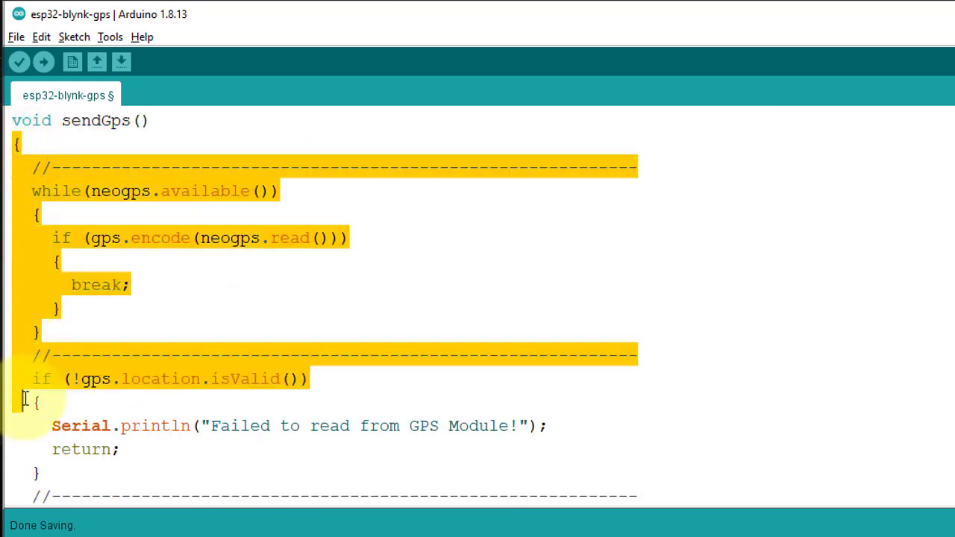
scroll(down, 3)
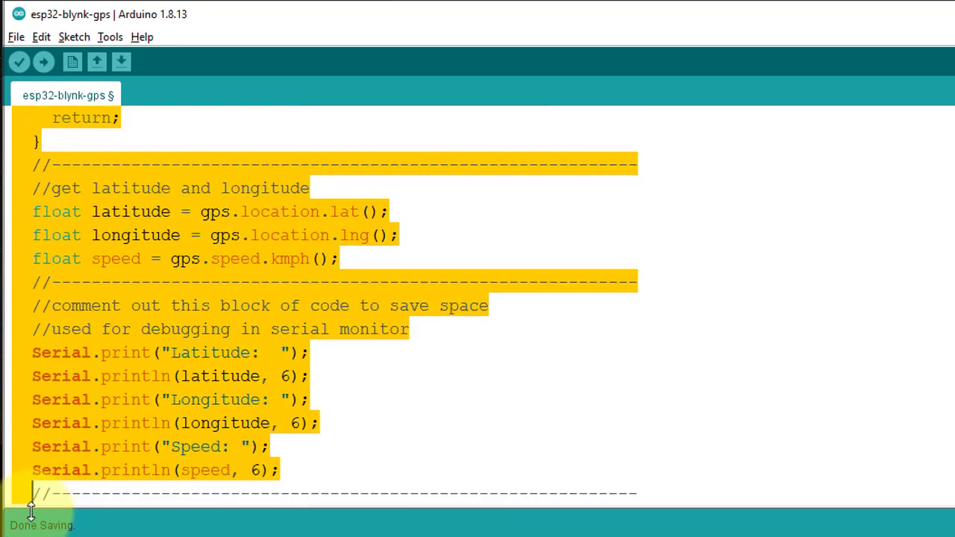
scroll(down, 3)
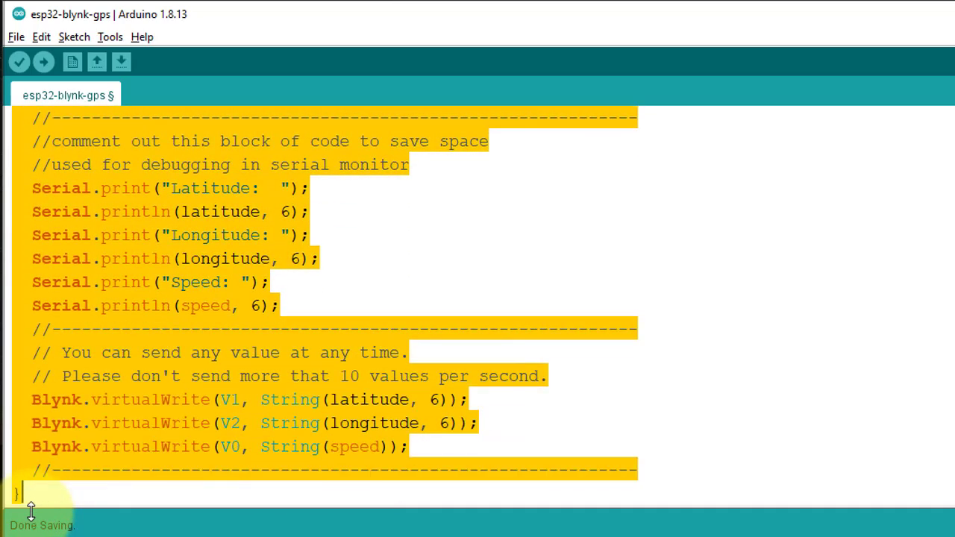
scroll(down, 3)
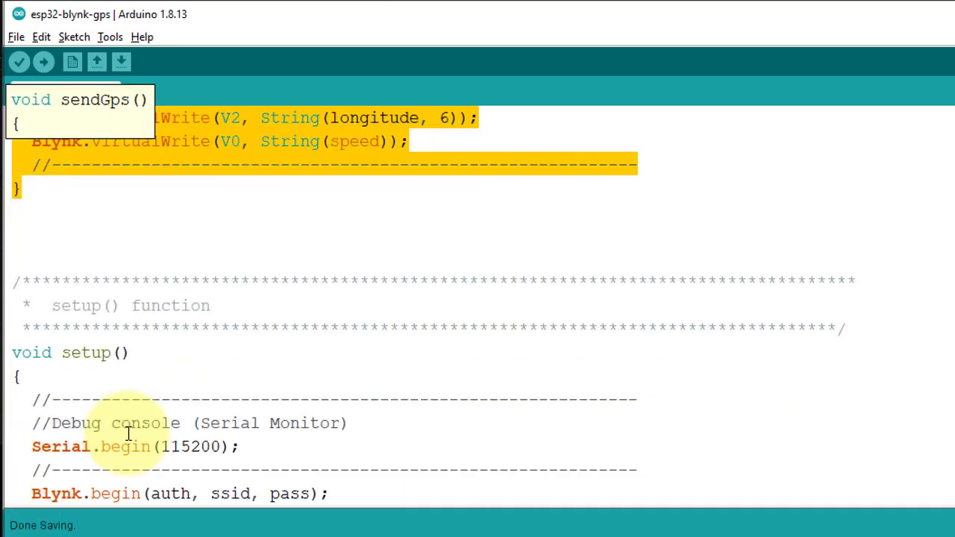
scroll(down, 3)
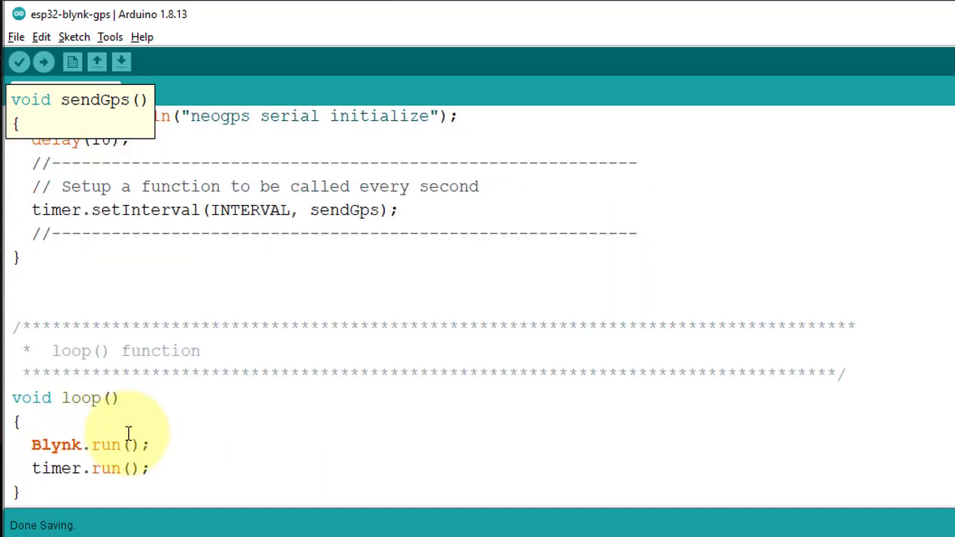
click(43, 62)
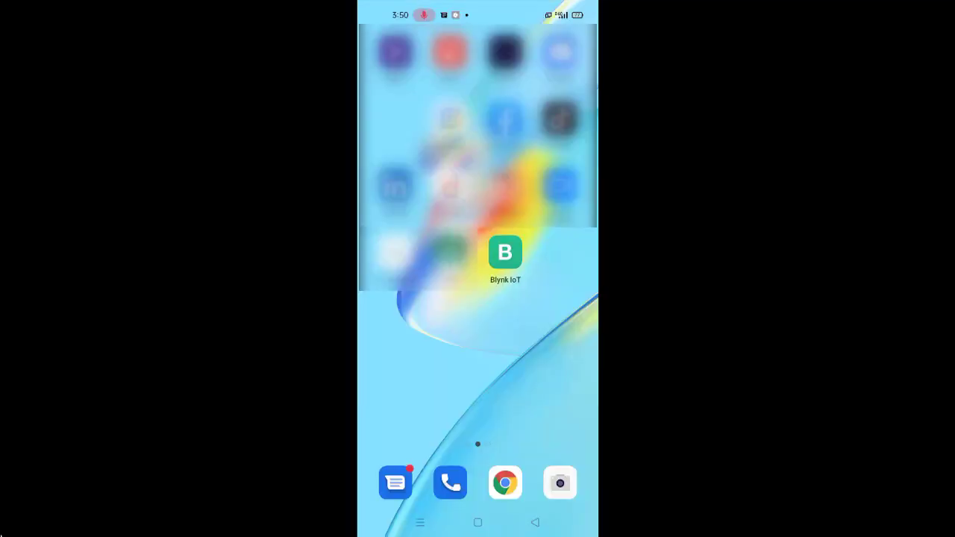
On Speedo Meter Device's mobile dashboard, add a Gauge bound to the speed (V0) datastream.
click(504, 252)
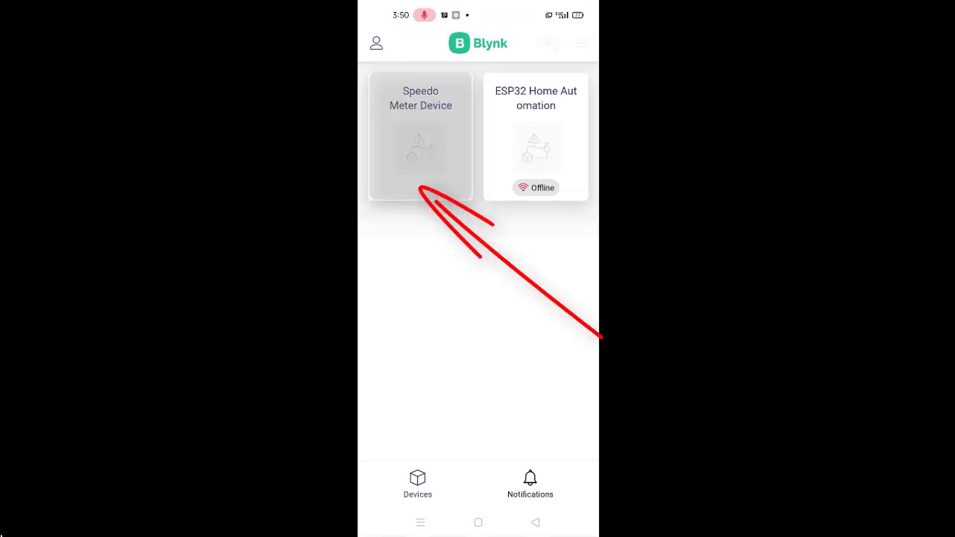
click(421, 136)
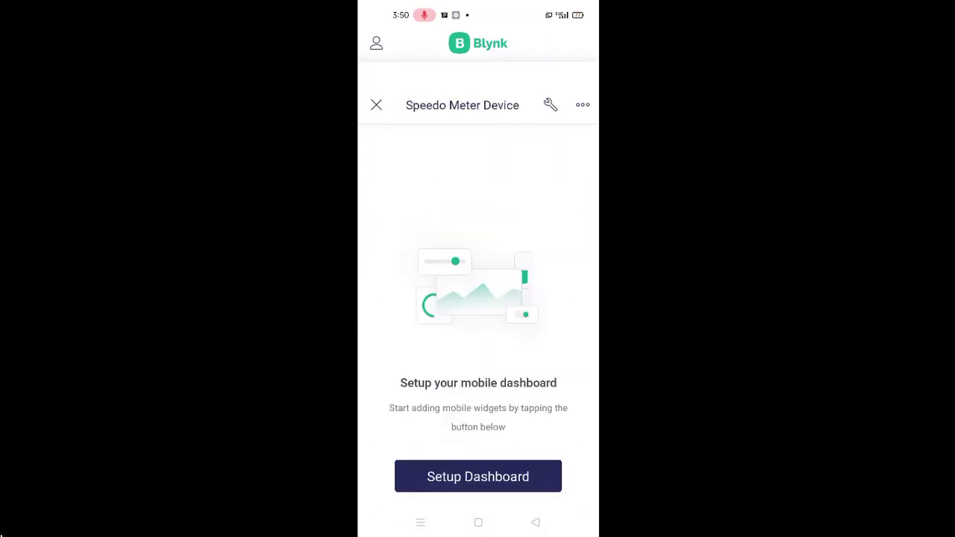
click(477, 476)
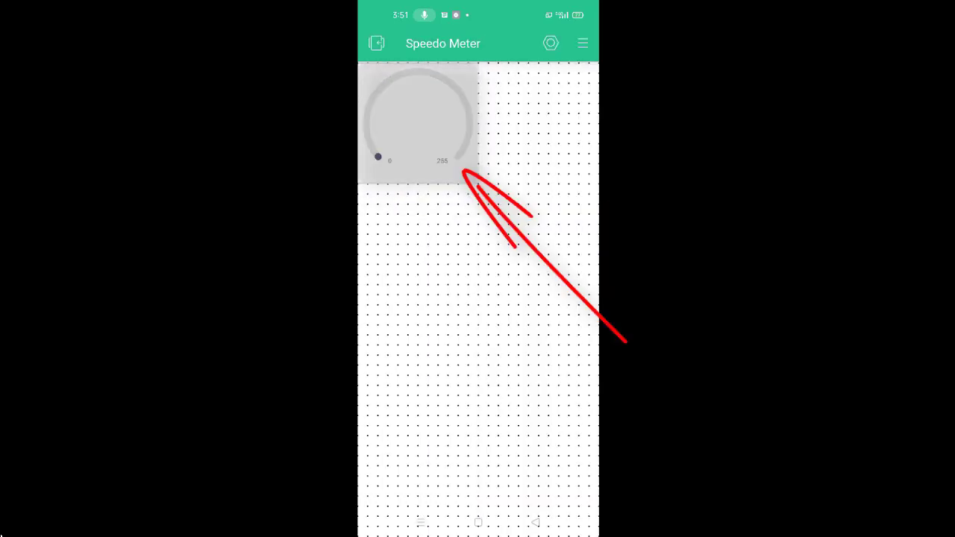
click(417, 120)
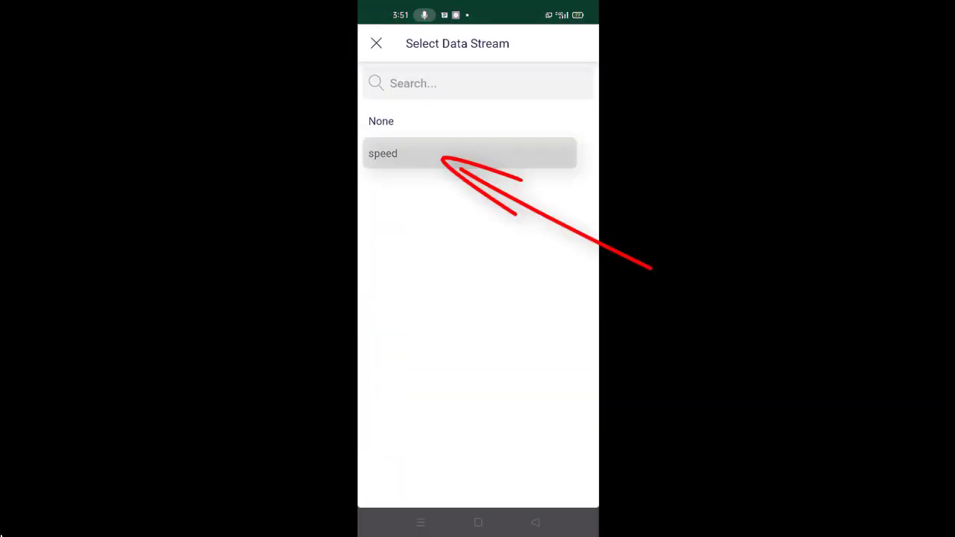
click(469, 153)
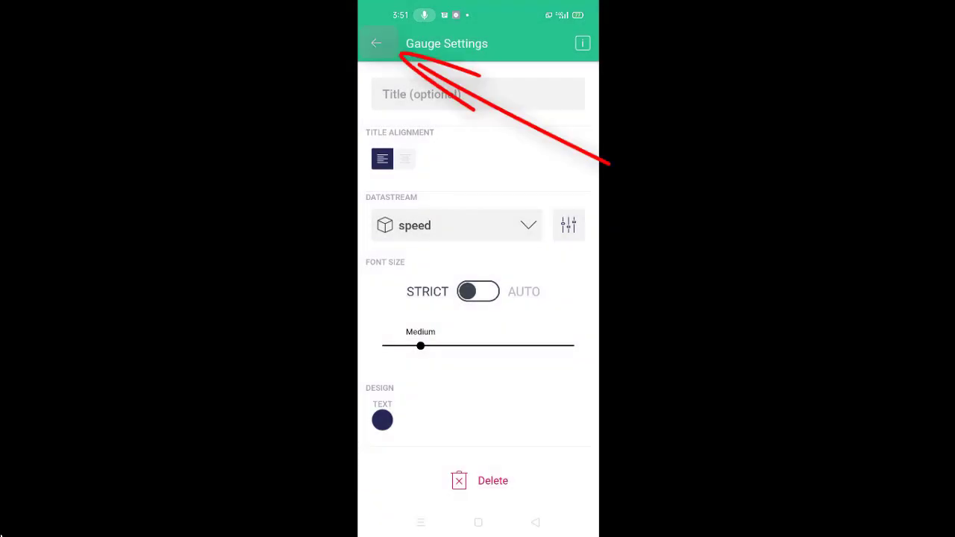
click(377, 42)
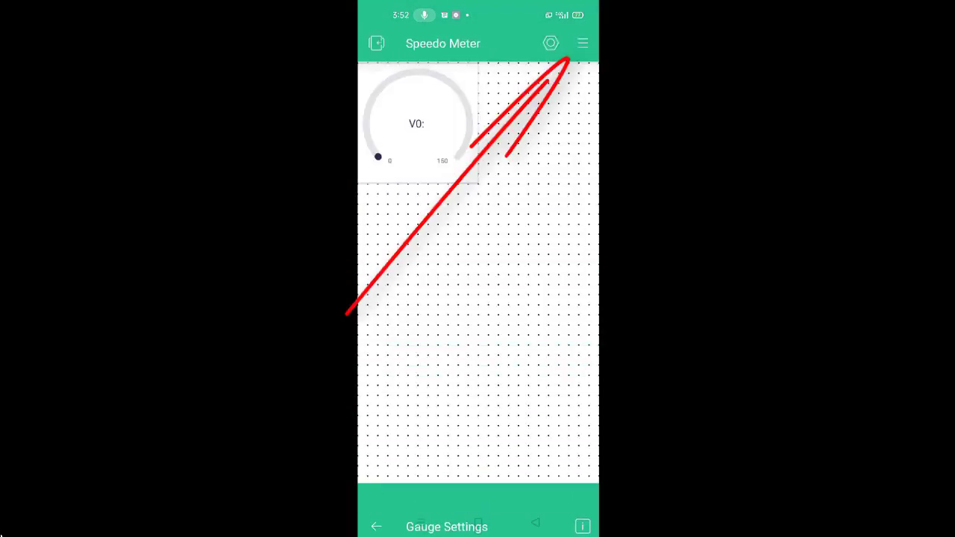
Add a Labeled Value titled Latitude linked to the latitude (V1) datastream.
click(376, 42)
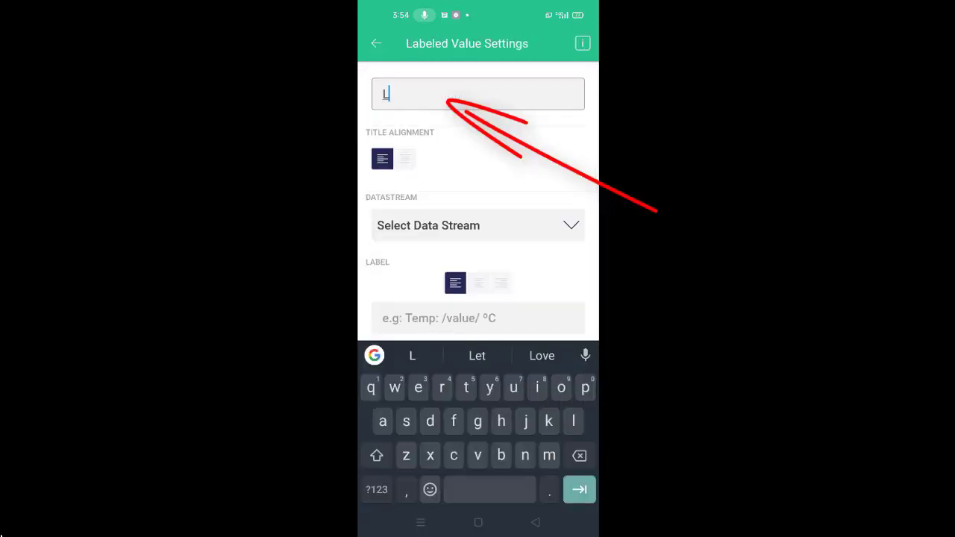
text(atitude)
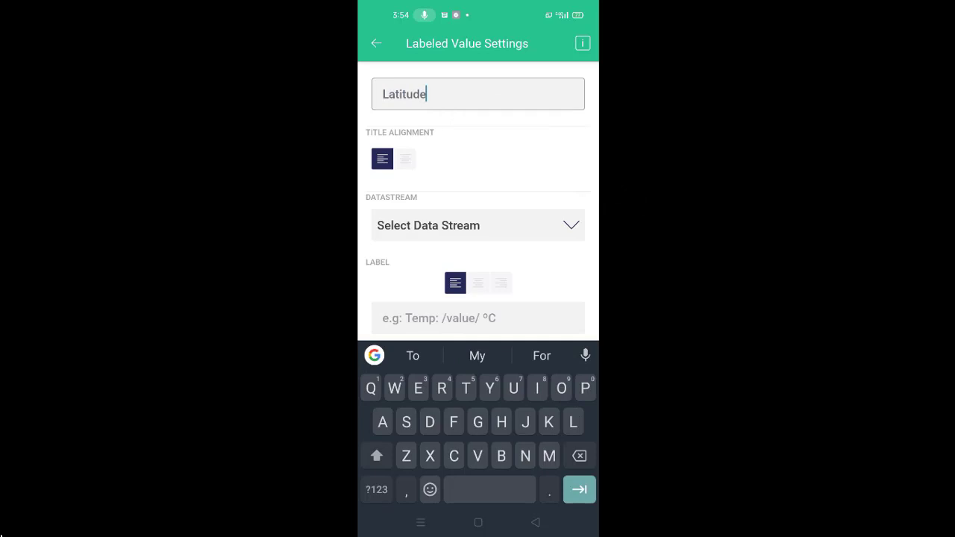
click(478, 225)
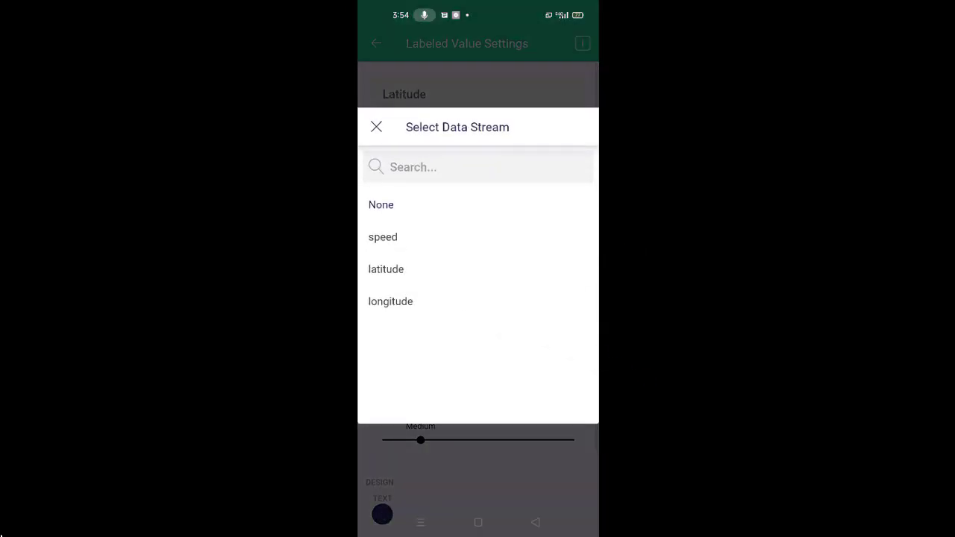
click(385, 268)
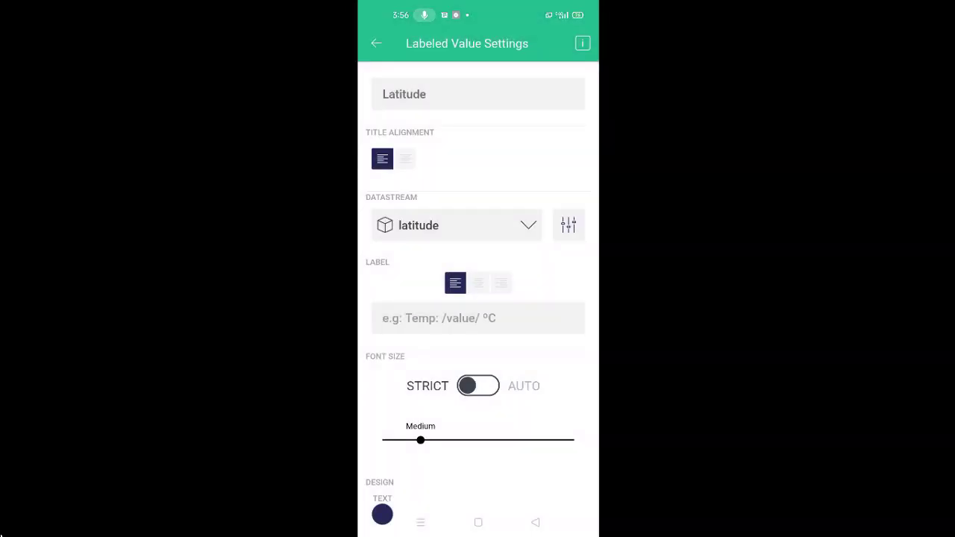
click(376, 42)
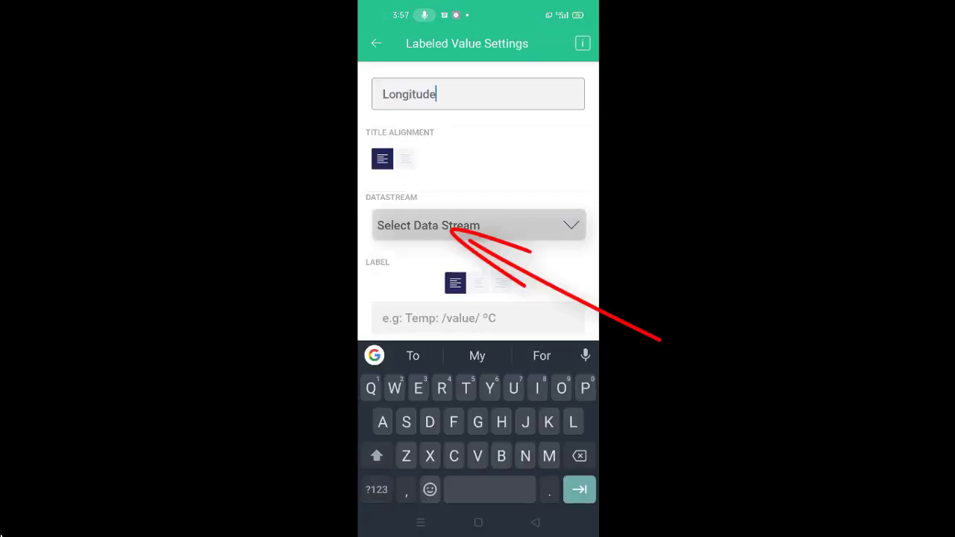
Link the Longitude labeled value to the longitude (V2) datastream.
click(478, 226)
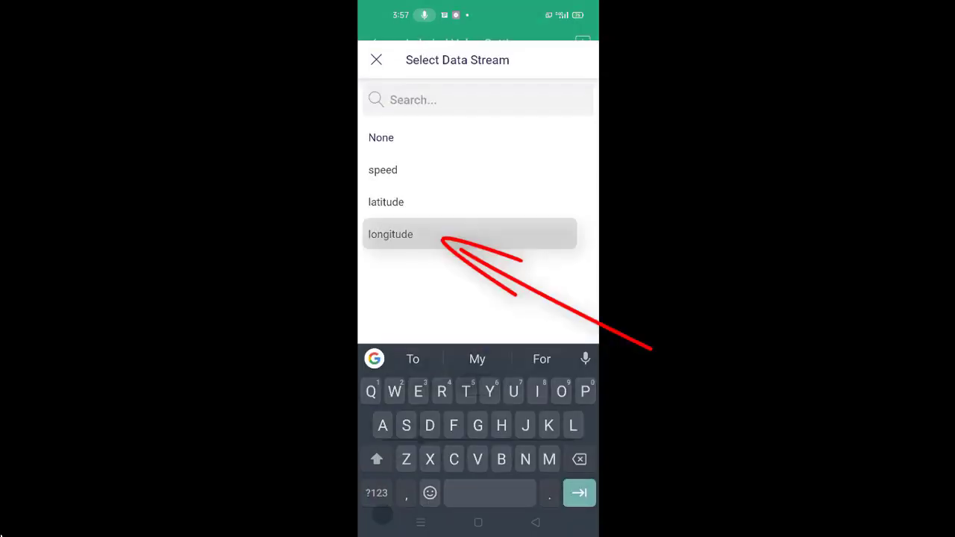
click(391, 233)
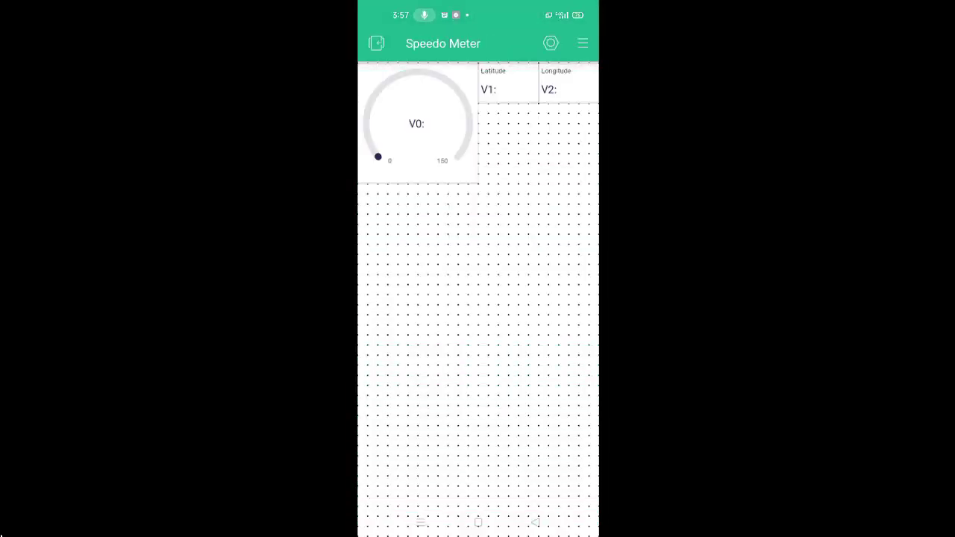